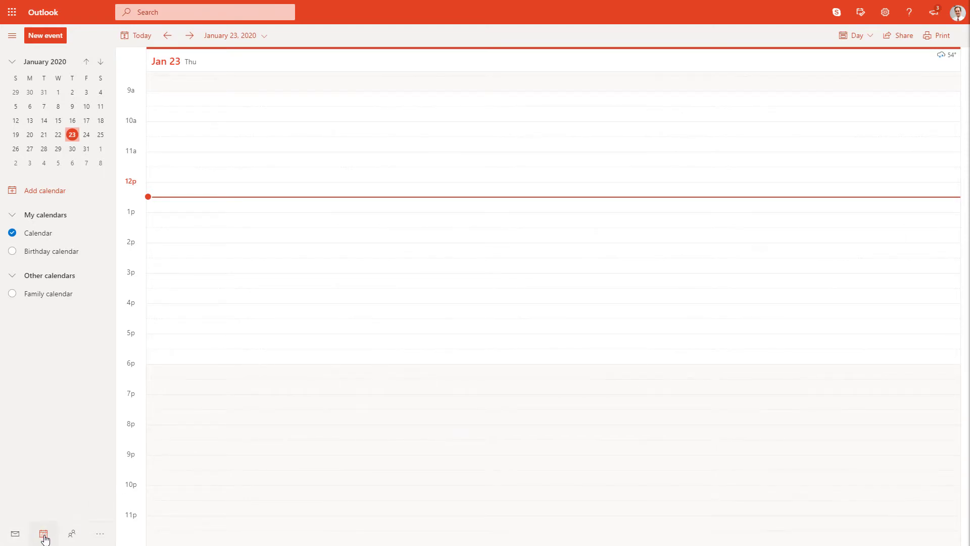
{"action": "mouse_move", "coordinate": [44, 533]}
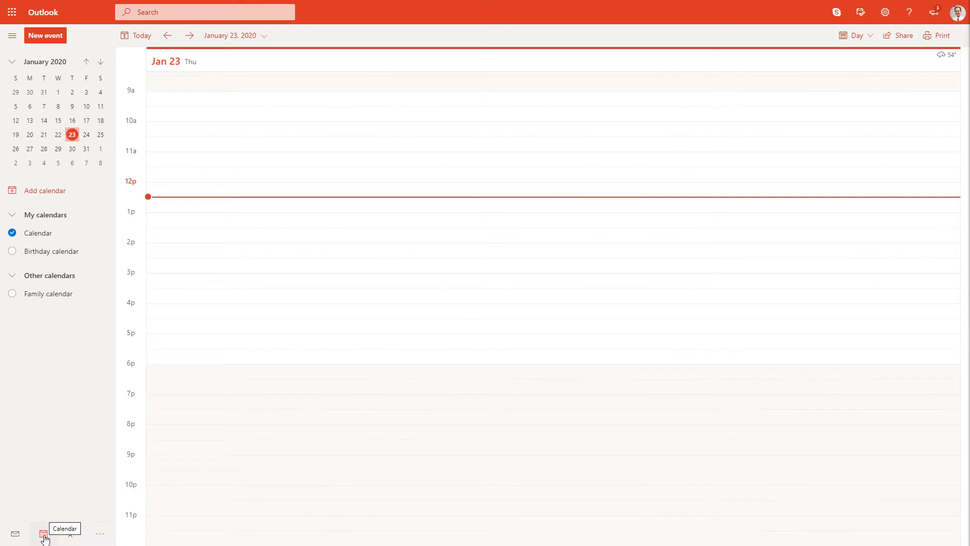
{"action": "mouse_move", "coordinate": [50, 504]}
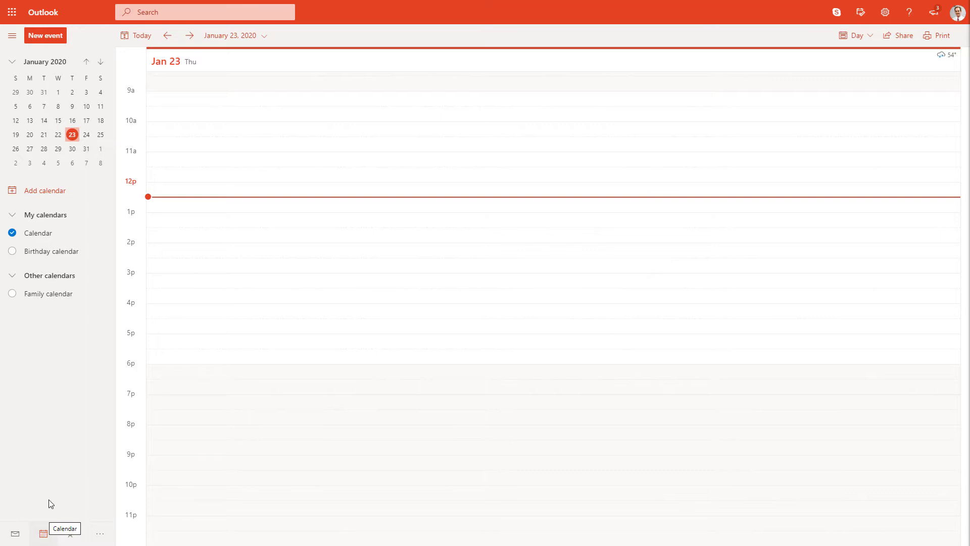
- Start adding a TeamSnap calendar in Outlook, then view the TeamSnap dashboard tab
{"action": "left_click", "coordinate": [43, 191]}
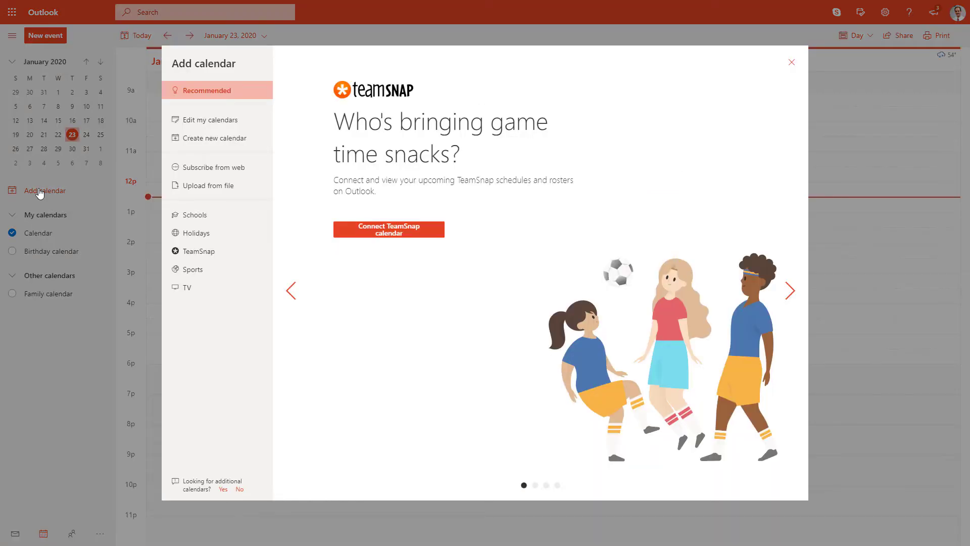
{"action": "mouse_move", "coordinate": [199, 251]}
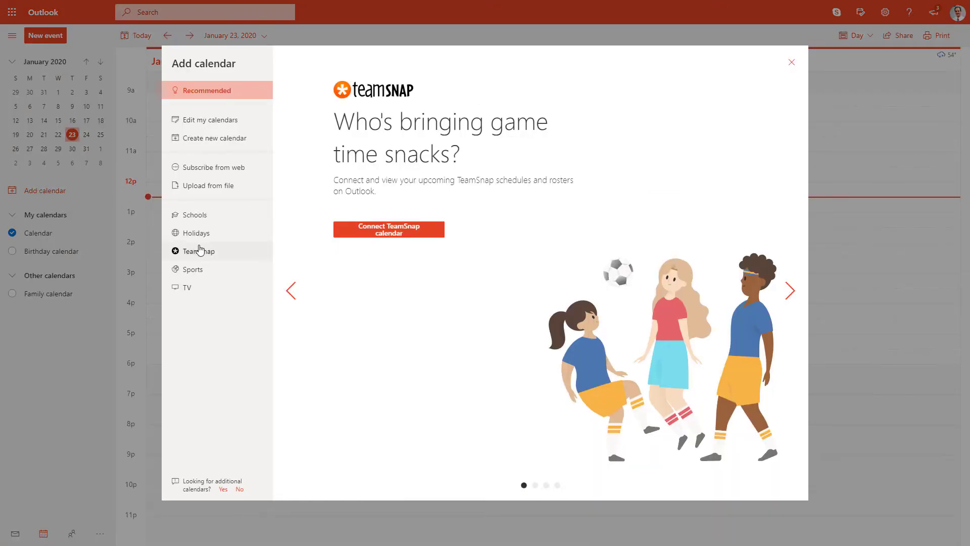
{"action": "mouse_move", "coordinate": [200, 250]}
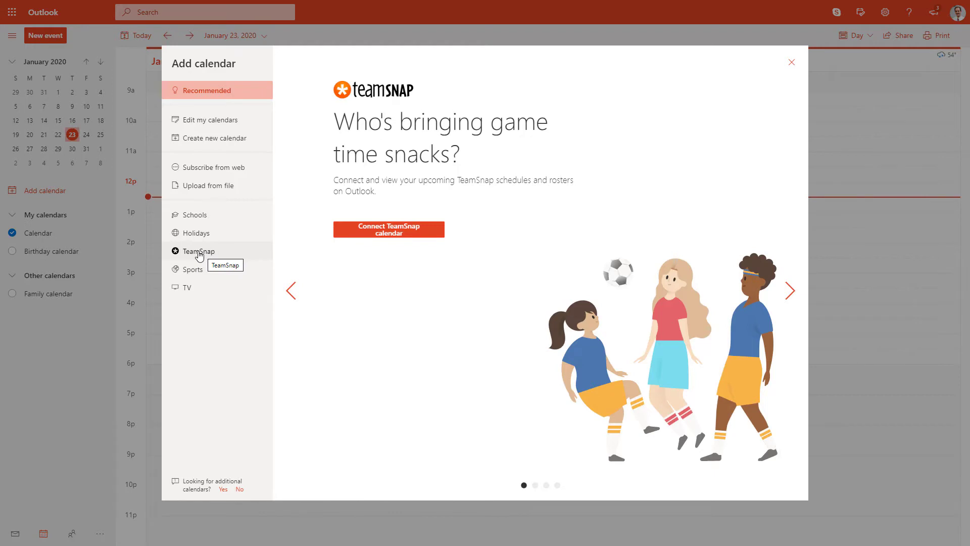
{"action": "mouse_move", "coordinate": [370, 249]}
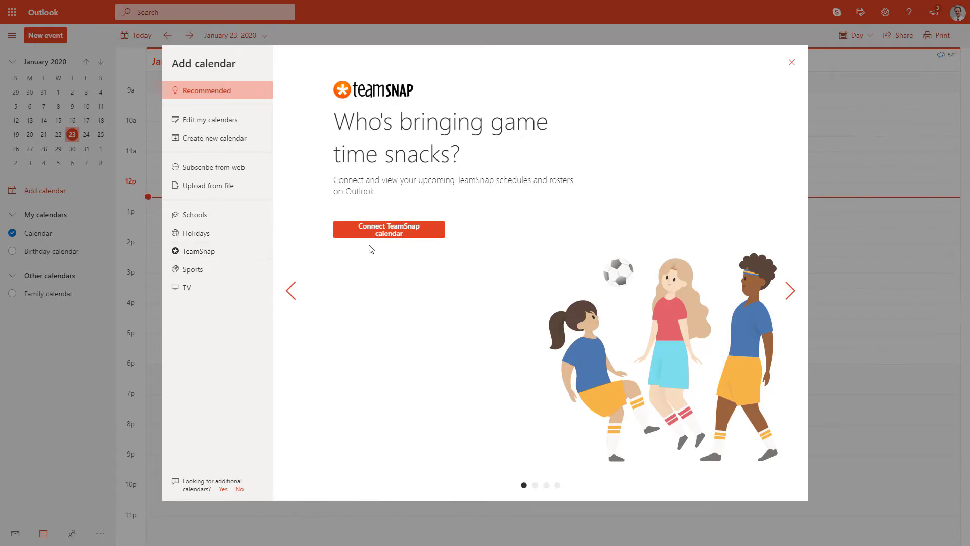
{"action": "mouse_move", "coordinate": [495, 300]}
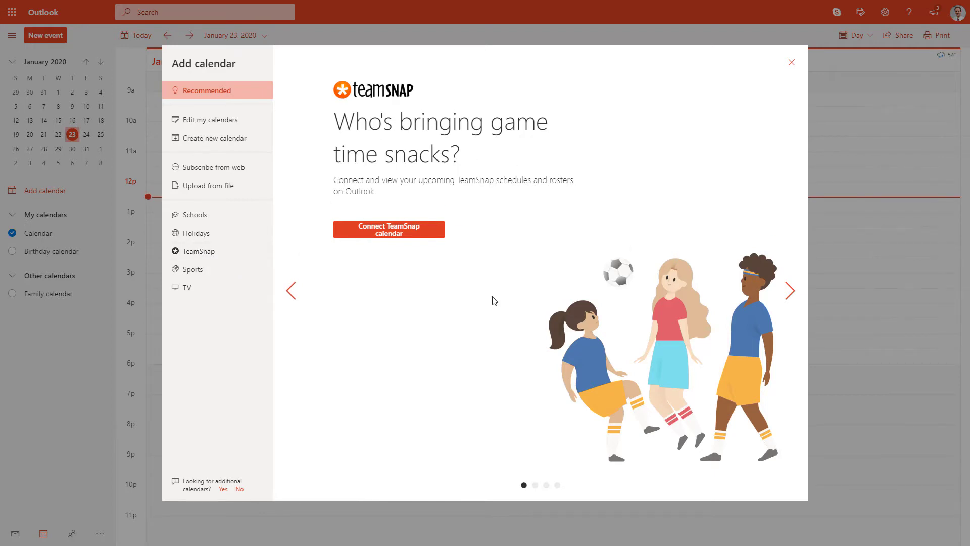
{"action": "mouse_move", "coordinate": [403, 253]}
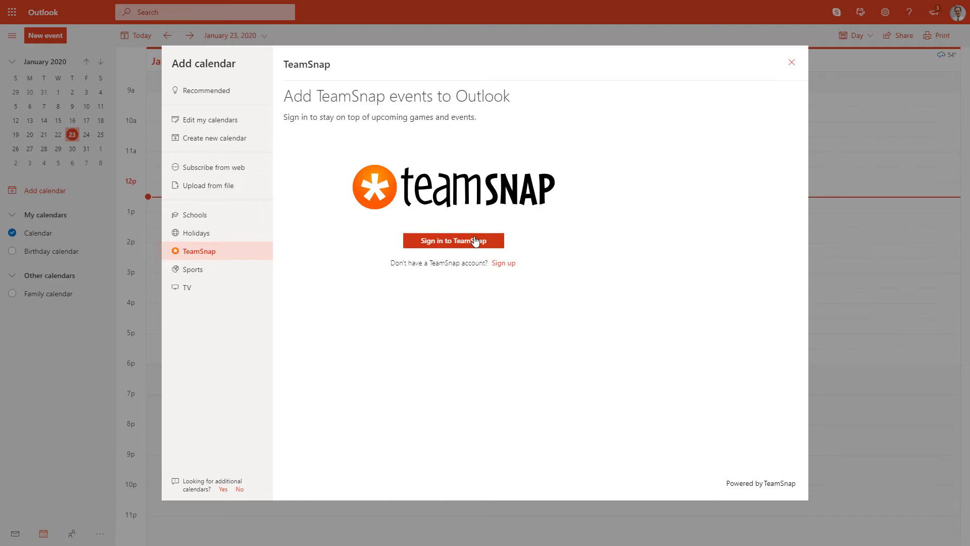
{"action": "mouse_move", "coordinate": [473, 165]}
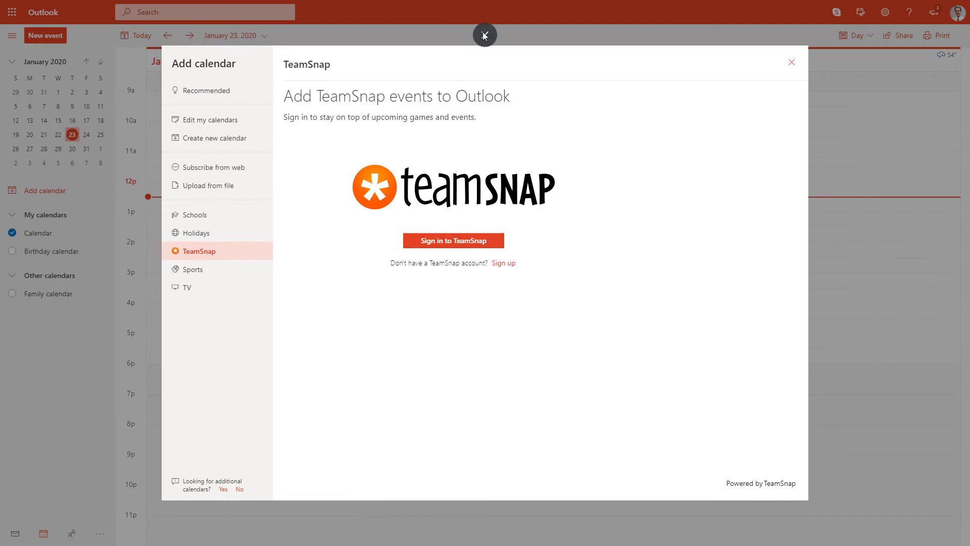
{"action": "left_click", "coordinate": [453, 240]}
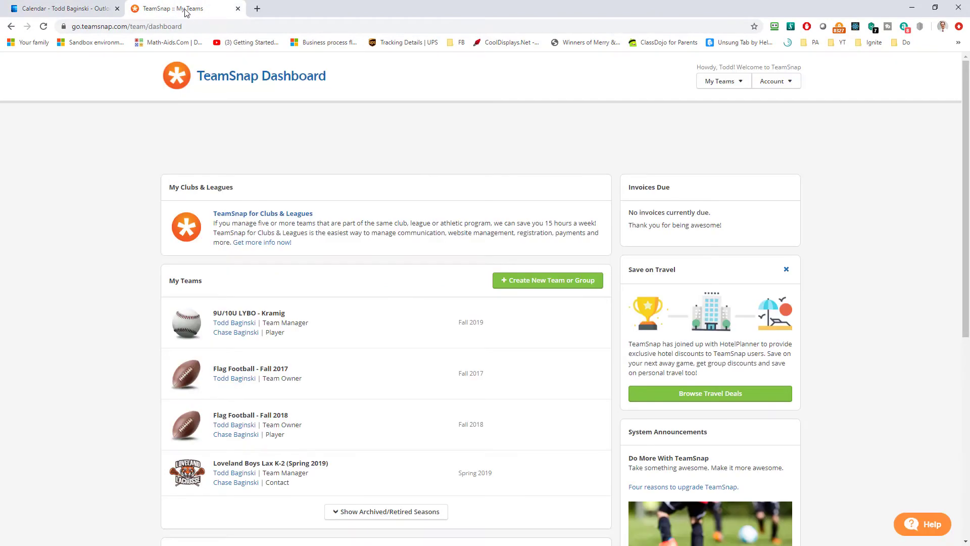
{"action": "mouse_move", "coordinate": [426, 479]}
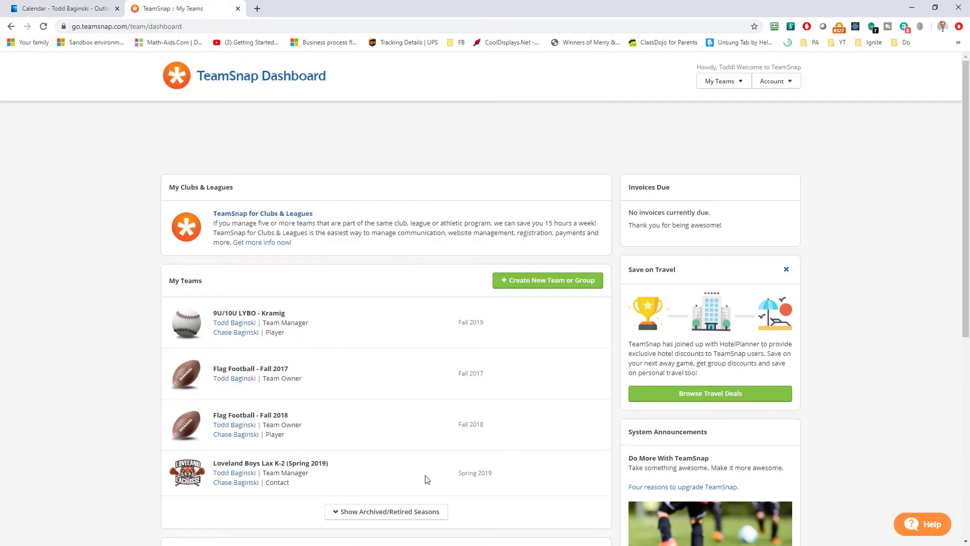
{"action": "mouse_move", "coordinate": [130, 52]}
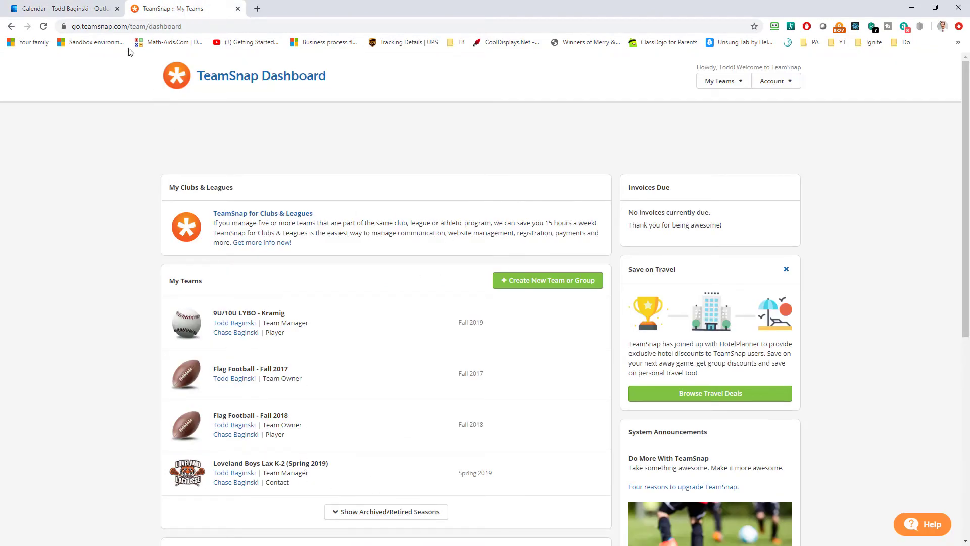
- Sign in to TeamSnap from Outlook and authorize Outlook to read the account data
{"action": "left_click", "coordinate": [62, 8]}
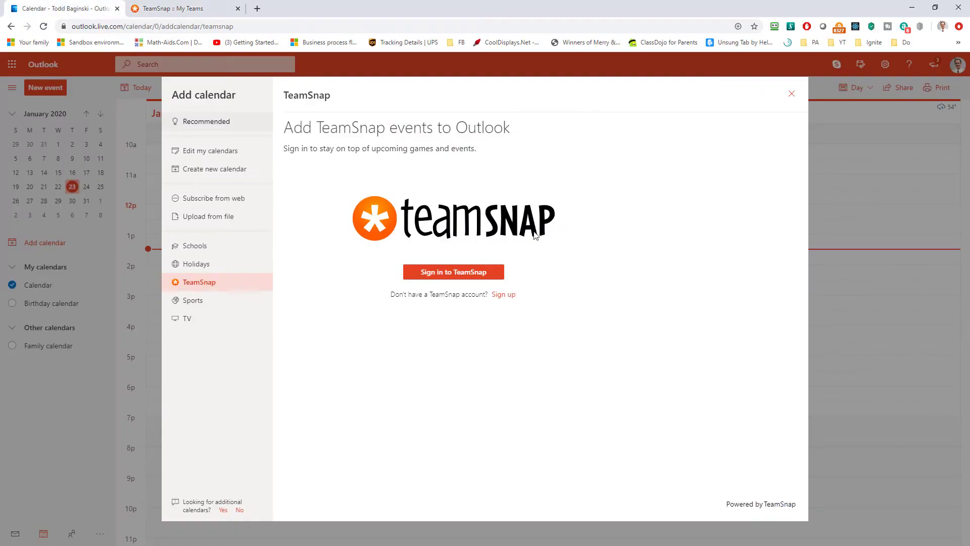
{"action": "left_click", "coordinate": [452, 272]}
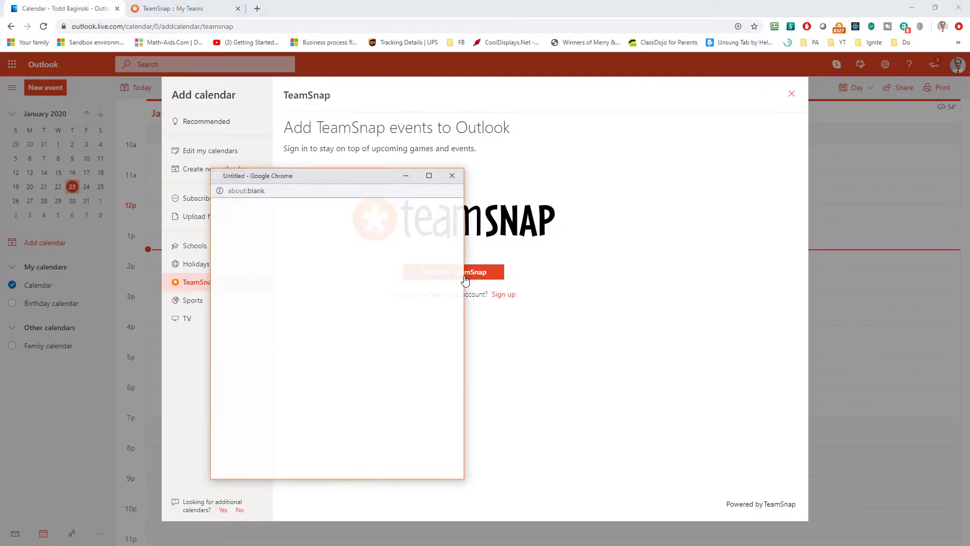
{"action": "left_click", "coordinate": [452, 272]}
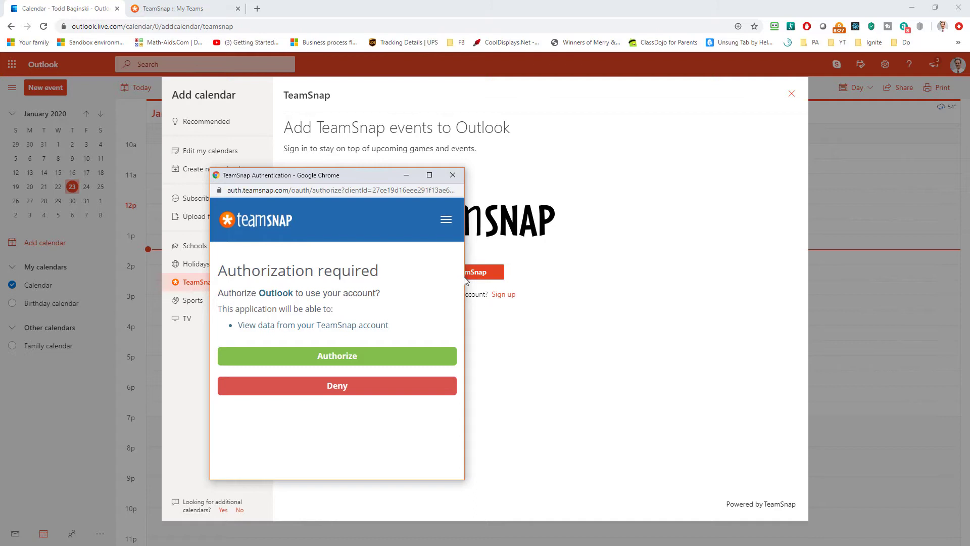
{"action": "left_click", "coordinate": [337, 355]}
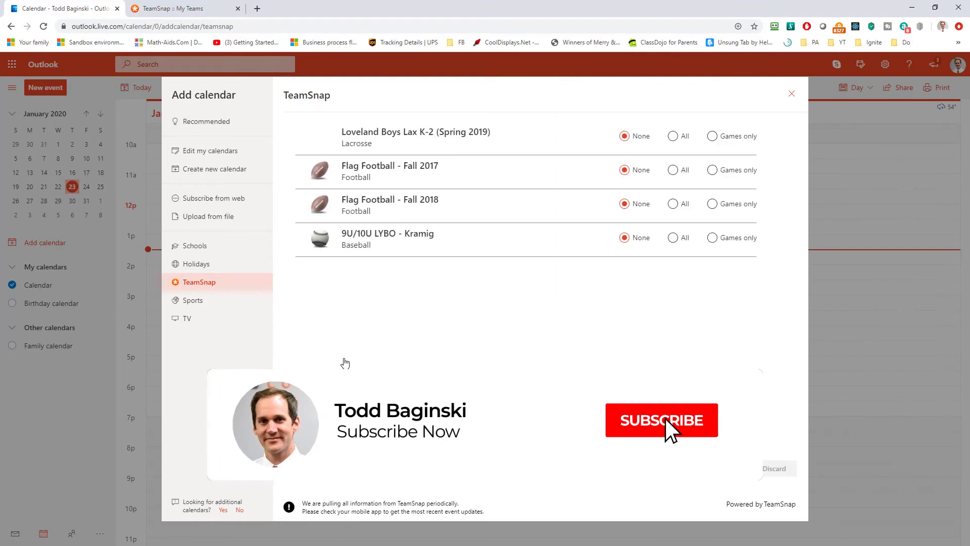
- Check the four TeamSnap teams set to None against the TeamSnap dashboard, then return to Outlook
{"action": "left_click", "coordinate": [661, 420]}
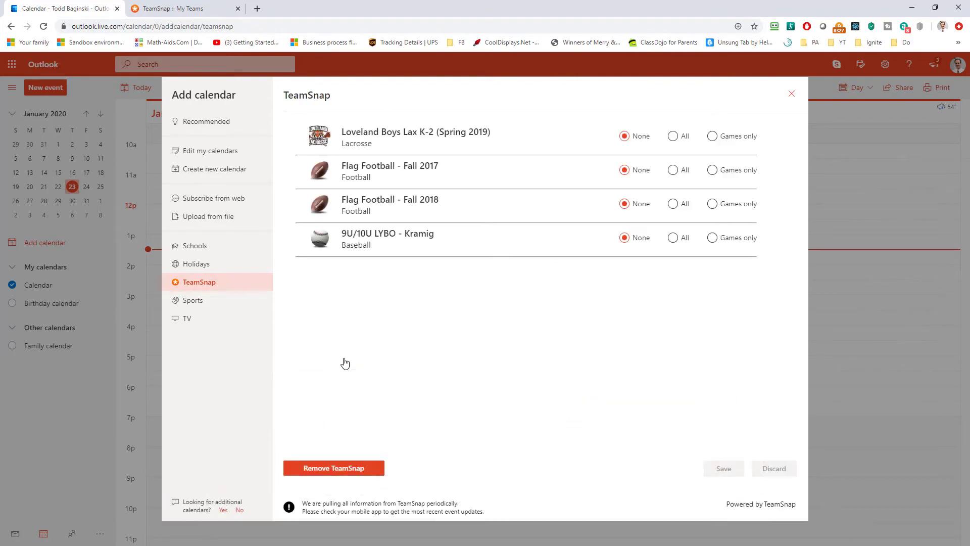
{"action": "mouse_move", "coordinate": [167, 42]}
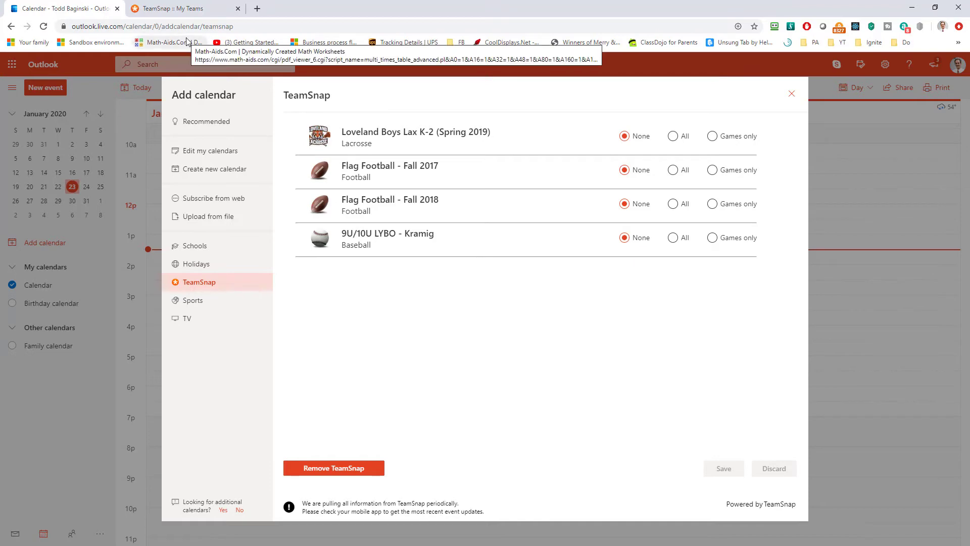
{"action": "left_click", "coordinate": [180, 8]}
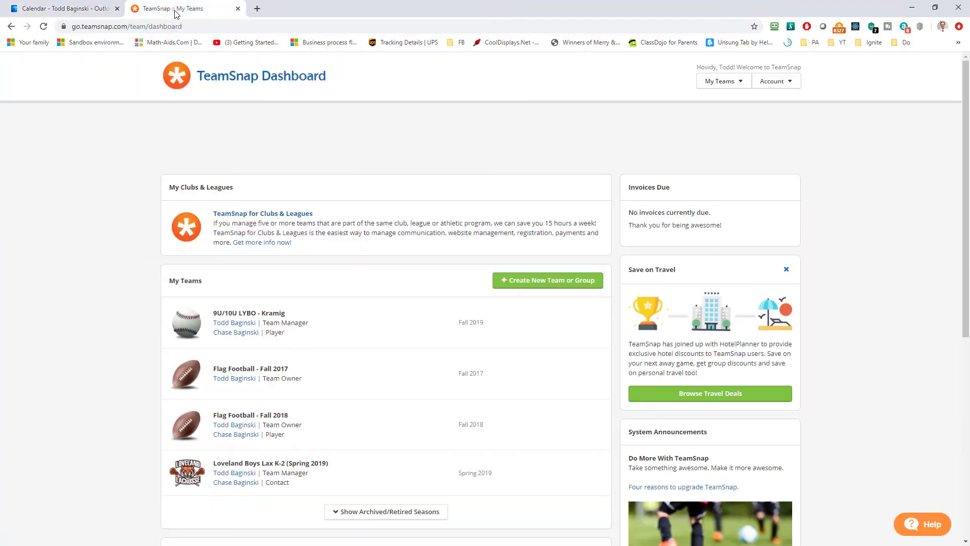
{"action": "left_click", "coordinate": [62, 8]}
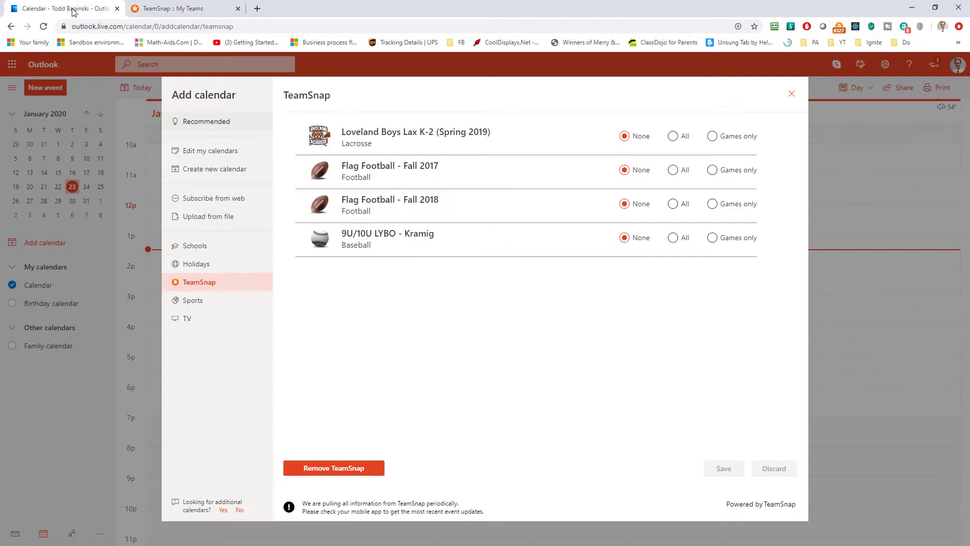
{"action": "mouse_move", "coordinate": [465, 271]}
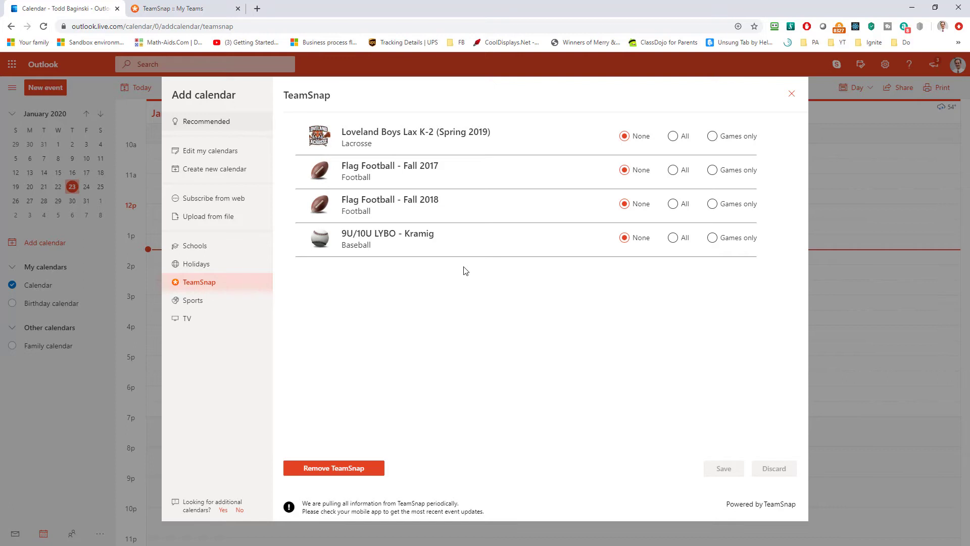
{"action": "mouse_move", "coordinate": [476, 143]}
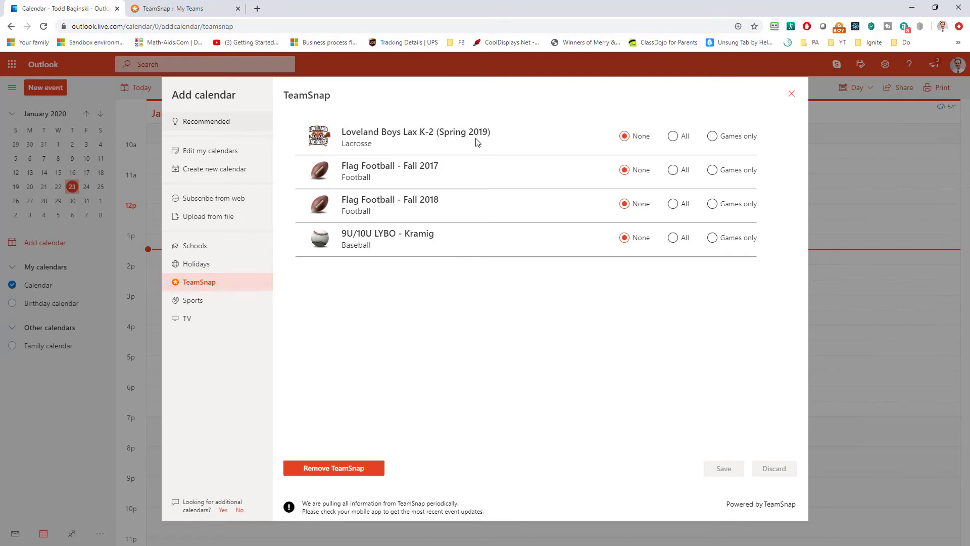
{"action": "mouse_move", "coordinate": [402, 133]}
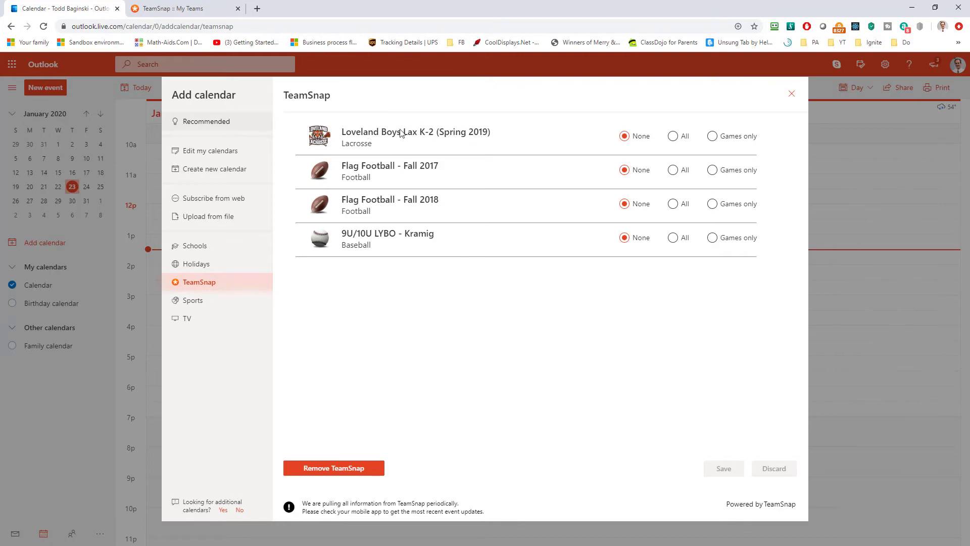
- Set Loveland Boys Lax K-2 and 9U/10U LYBO - Kramig to All, save, and close Add calendar
{"action": "left_click", "coordinate": [712, 136]}
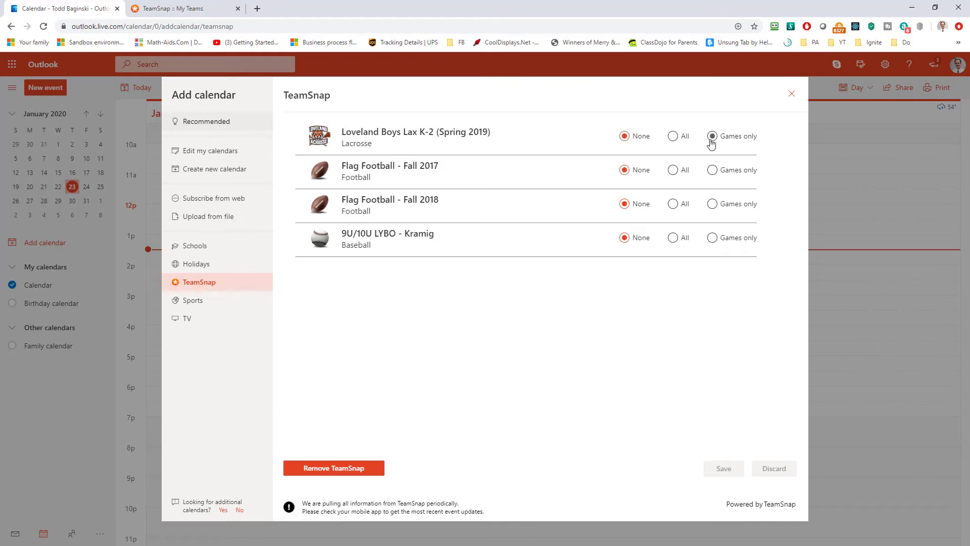
{"action": "left_click", "coordinate": [672, 136]}
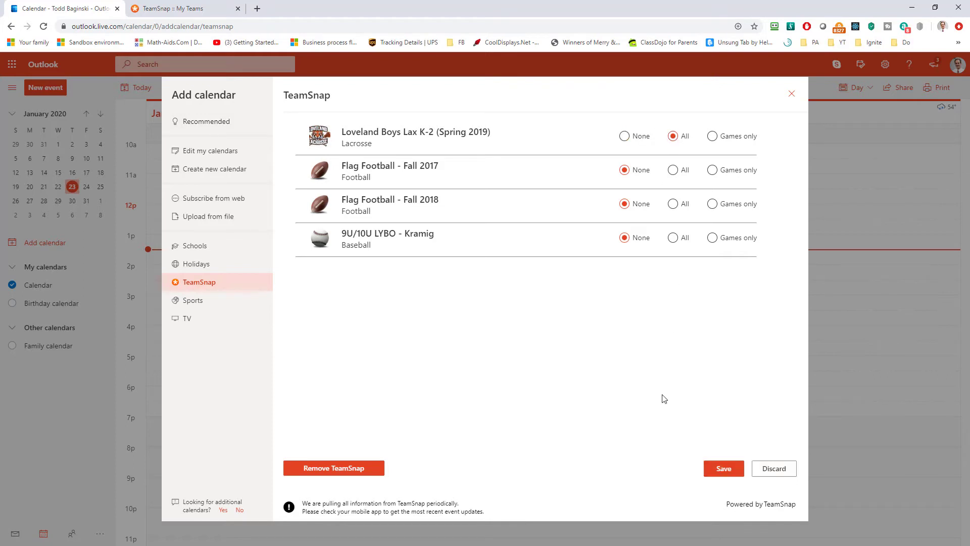
{"action": "mouse_move", "coordinate": [677, 443]}
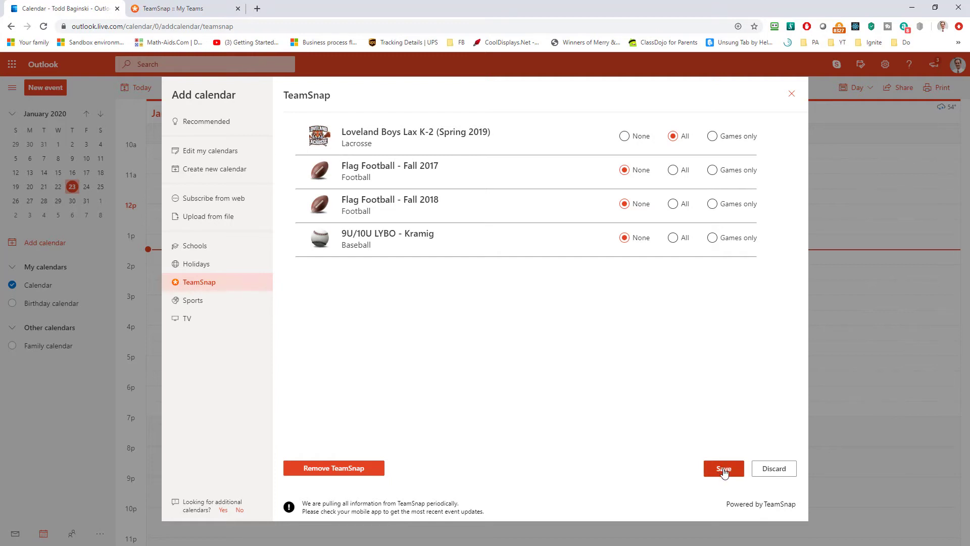
{"action": "left_click", "coordinate": [672, 238]}
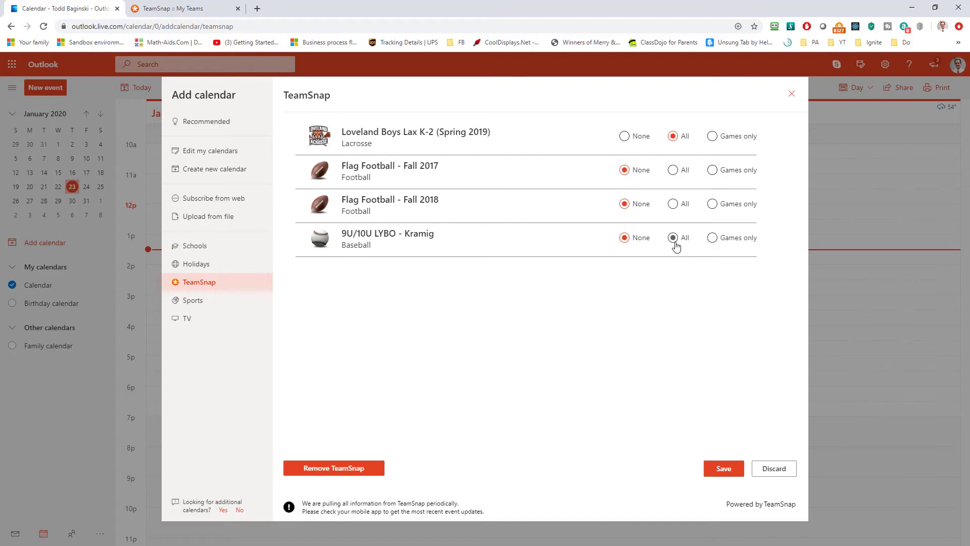
{"action": "left_click", "coordinate": [673, 238]}
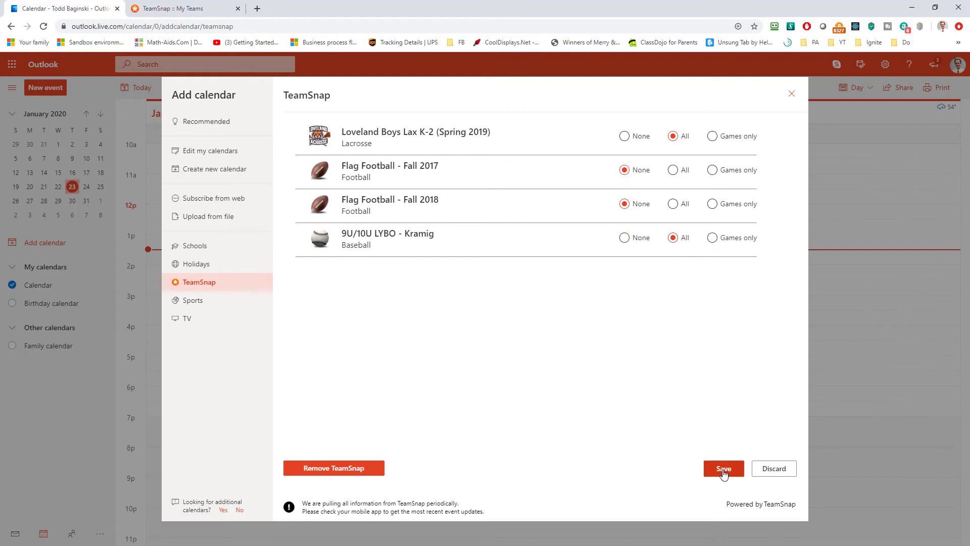
{"action": "left_click", "coordinate": [723, 468]}
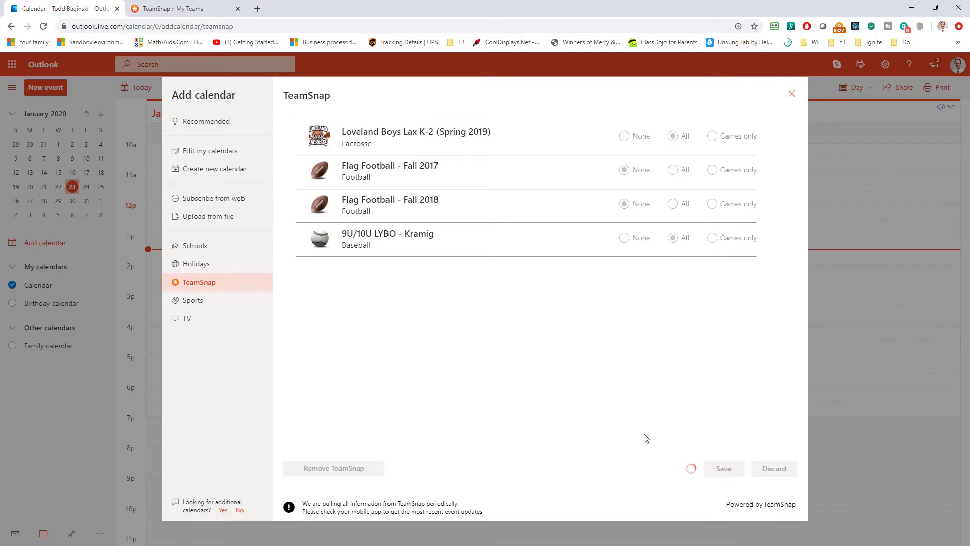
{"action": "mouse_move", "coordinate": [545, 355]}
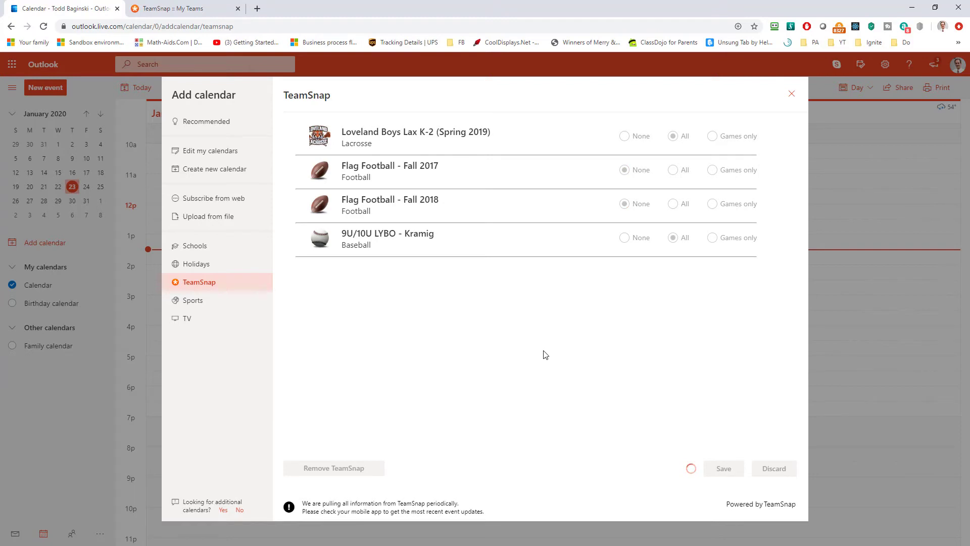
{"action": "left_click", "coordinate": [722, 468]}
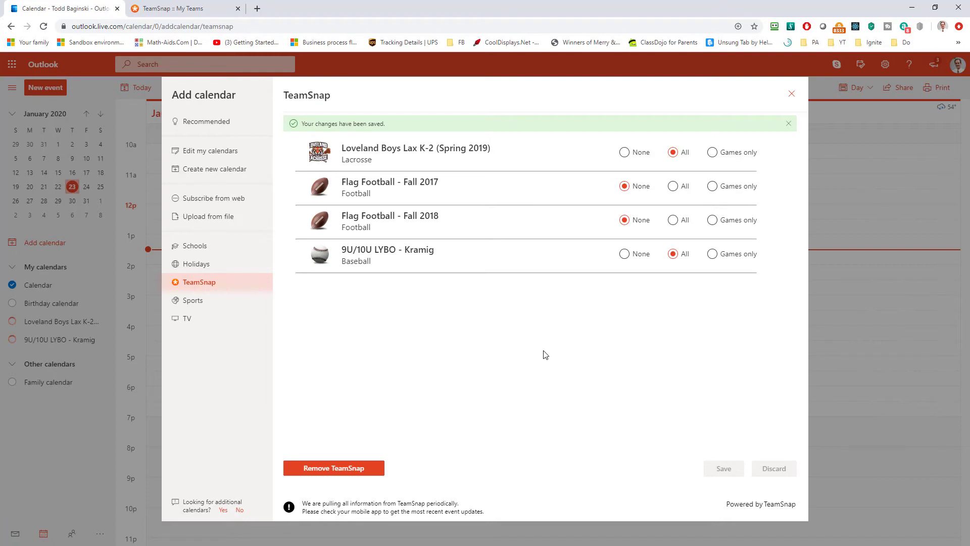
{"action": "mouse_move", "coordinate": [791, 94]}
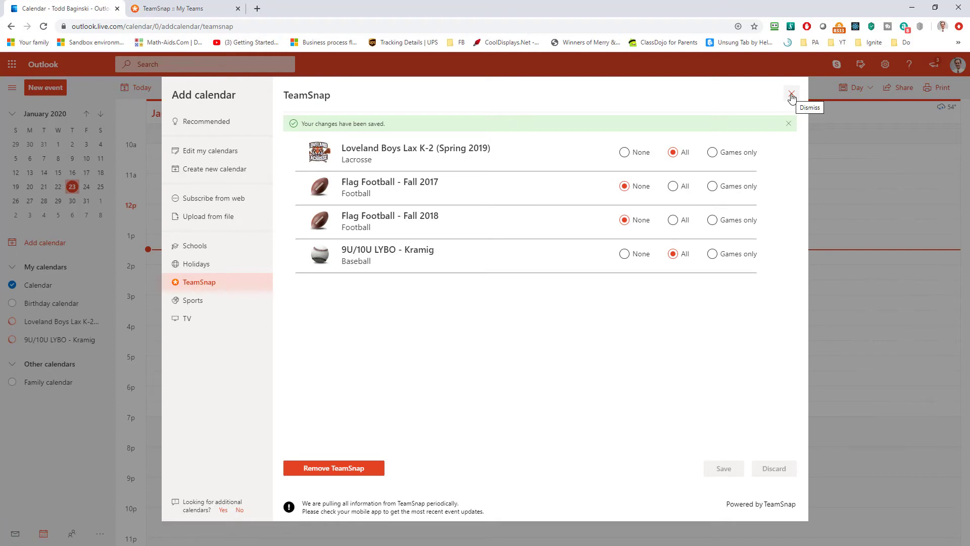
{"action": "left_click", "coordinate": [791, 94]}
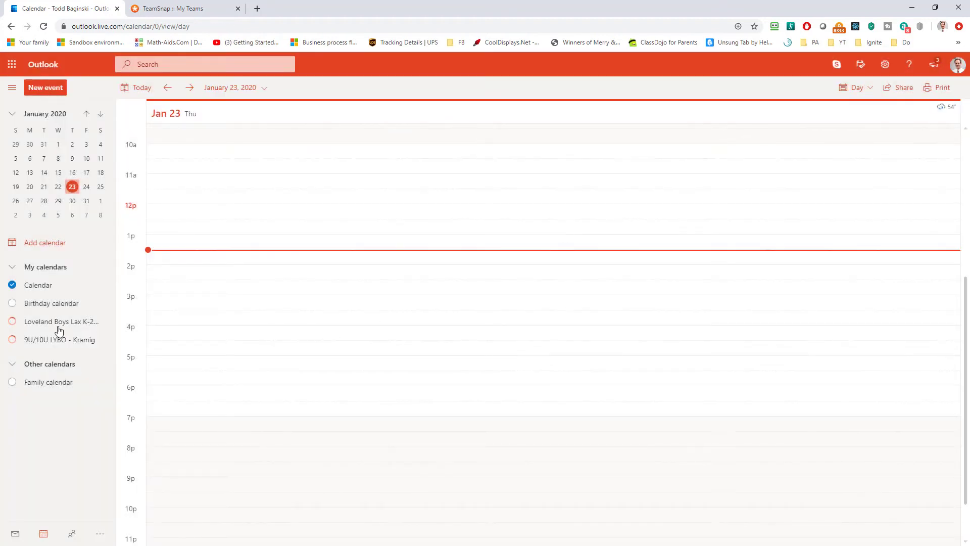
{"action": "mouse_move", "coordinate": [54, 321]}
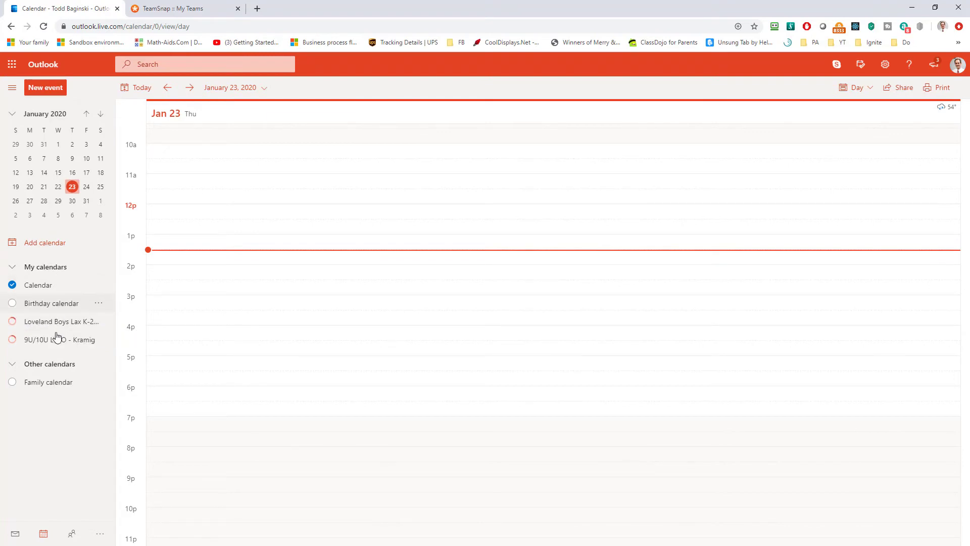
{"action": "mouse_move", "coordinate": [55, 321]}
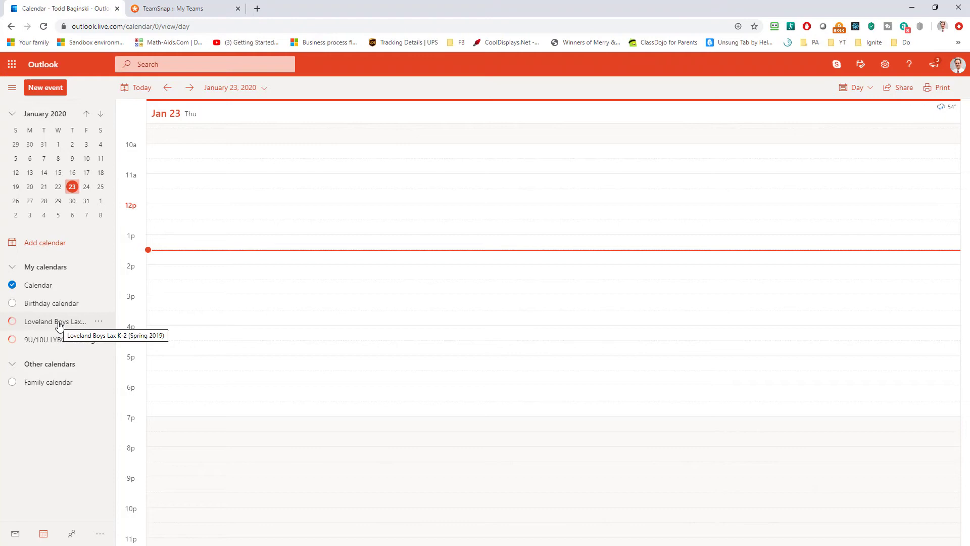
{"action": "mouse_move", "coordinate": [280, 351]}
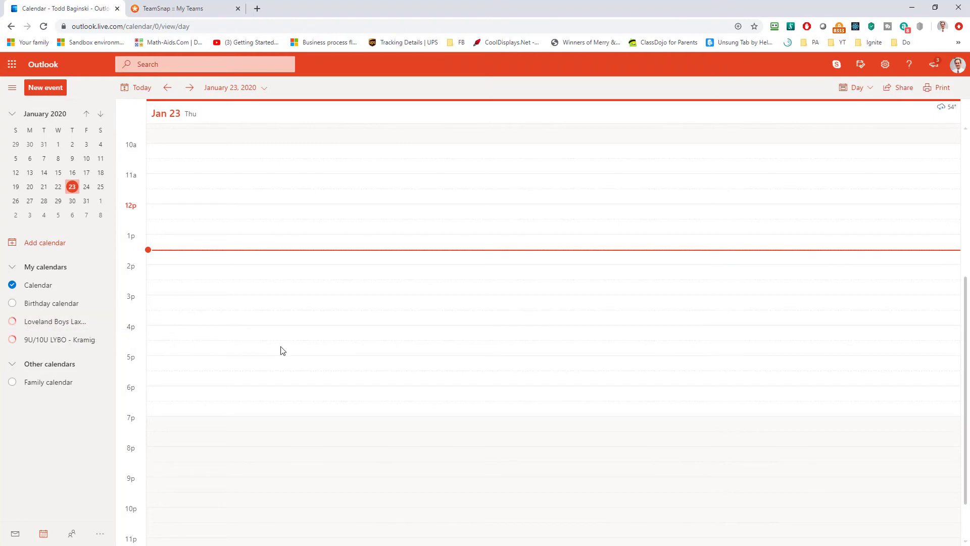
{"action": "mouse_move", "coordinate": [65, 325]}
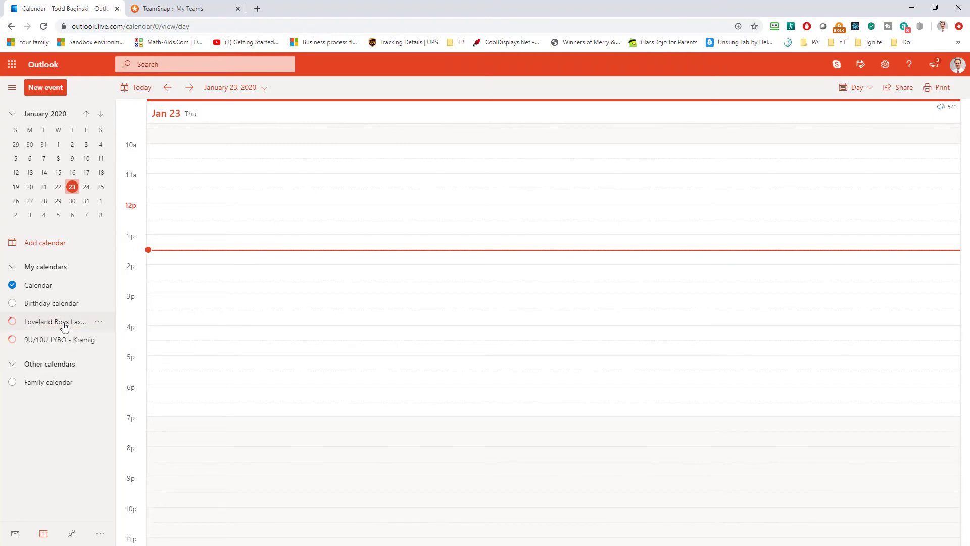
{"action": "mouse_move", "coordinate": [691, 181]}
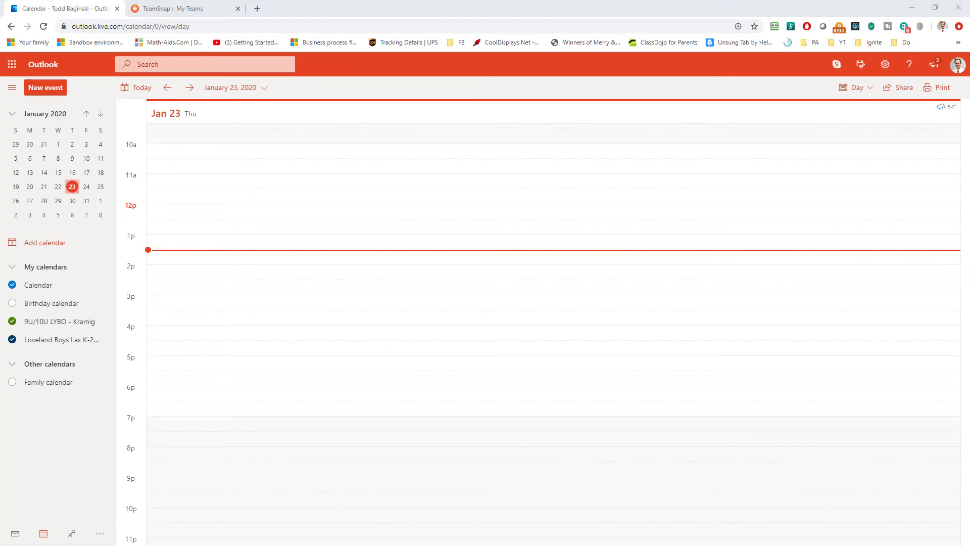
{"action": "mouse_move", "coordinate": [270, 272]}
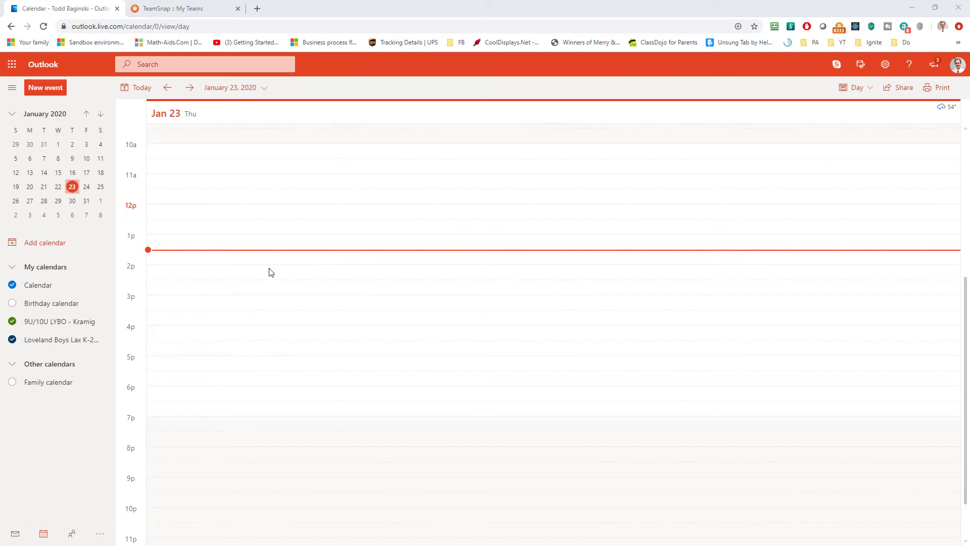
{"action": "mouse_move", "coordinate": [39, 321]}
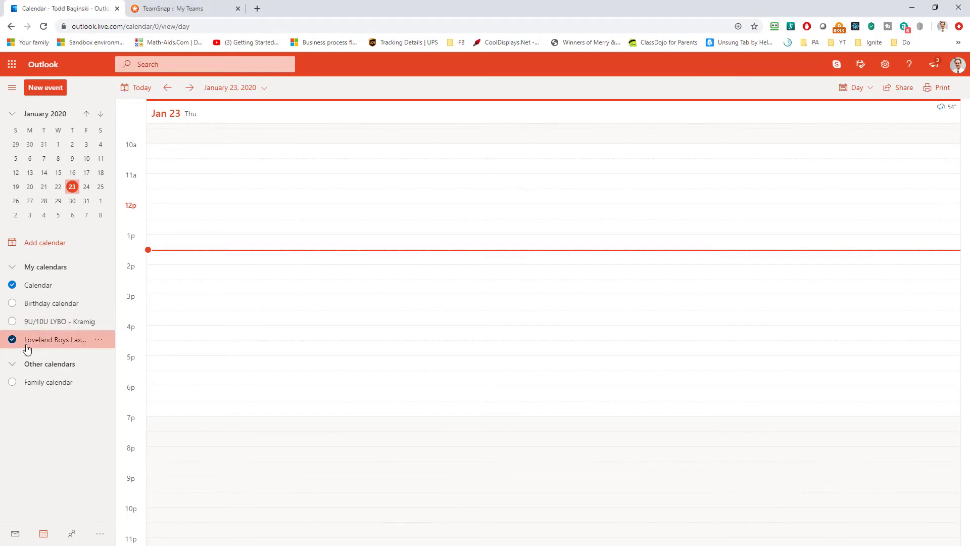
{"action": "left_click", "coordinate": [12, 322]}
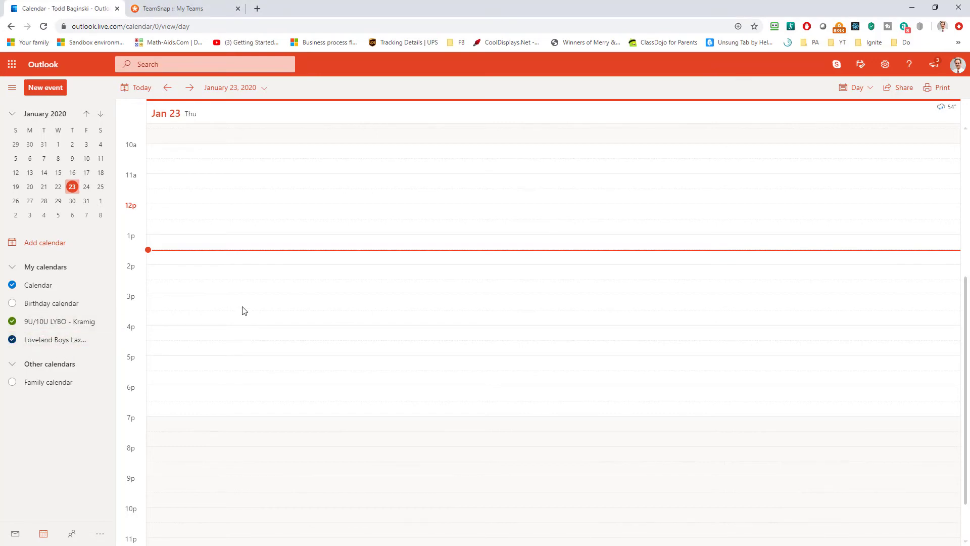
{"action": "mouse_move", "coordinate": [37, 122]}
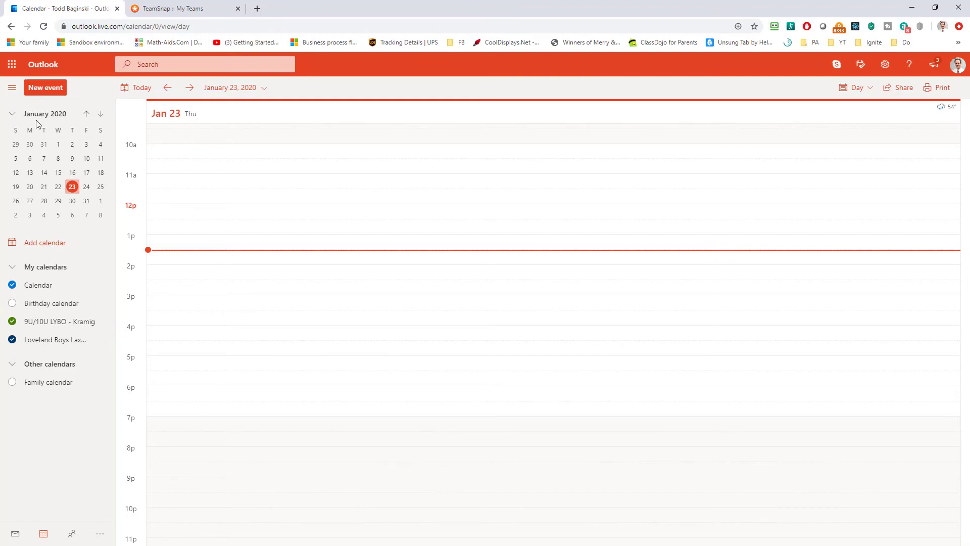
- Switch the mini calendar from January 2020 back to March 2019
{"action": "left_click", "coordinate": [45, 114]}
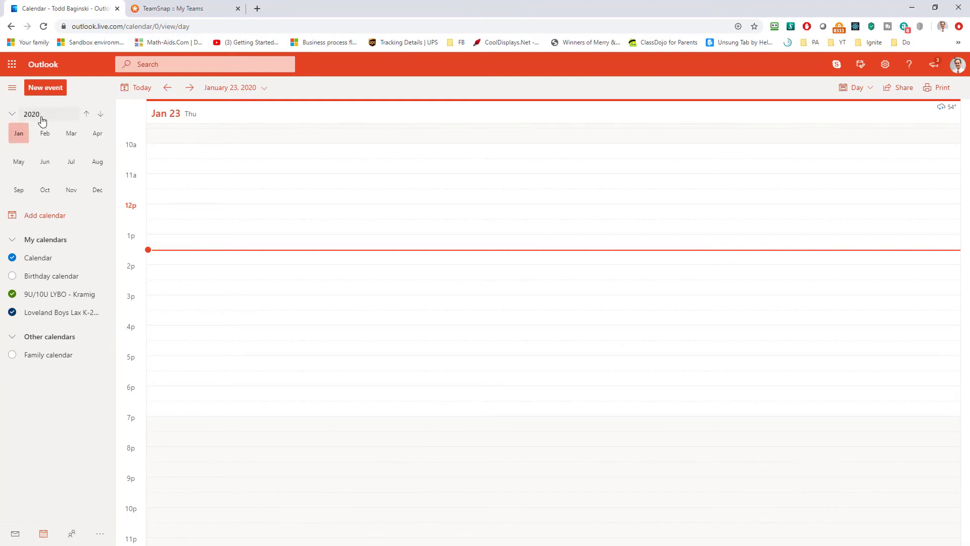
{"action": "left_click", "coordinate": [19, 133]}
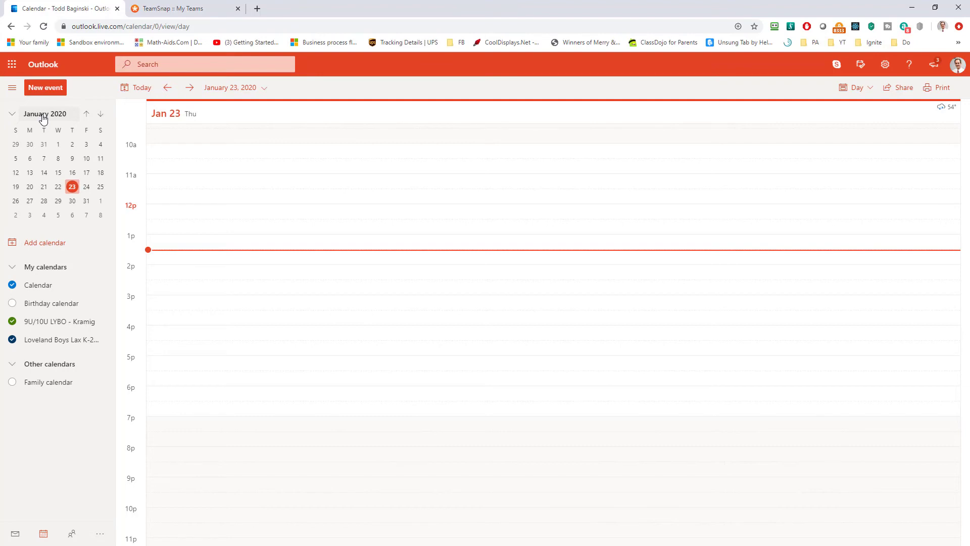
{"action": "left_click", "coordinate": [44, 114]}
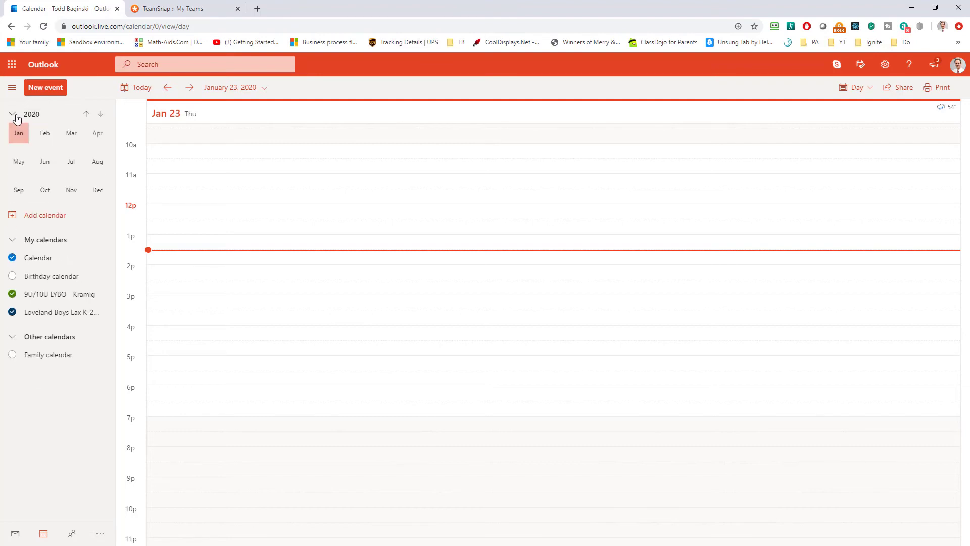
{"action": "left_click", "coordinate": [86, 114]}
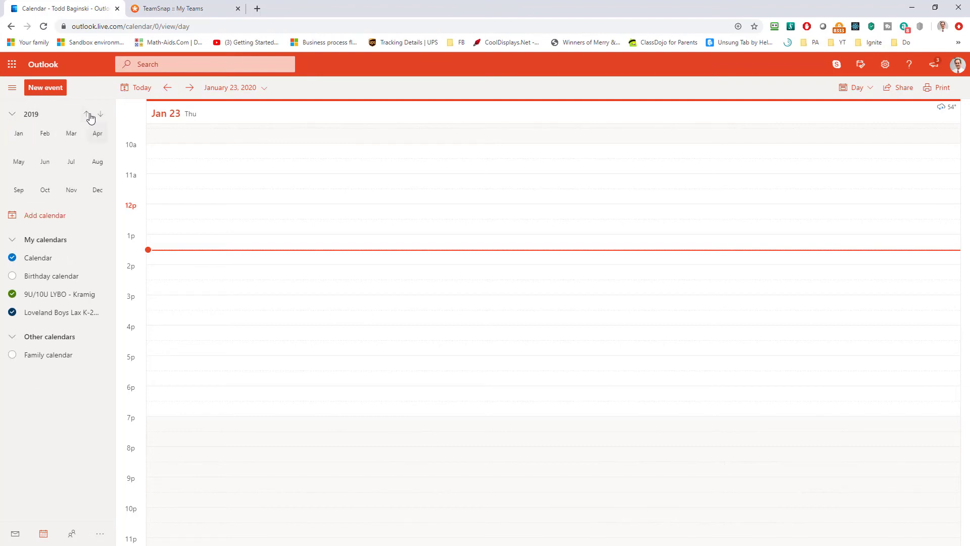
{"action": "mouse_move", "coordinate": [91, 135]}
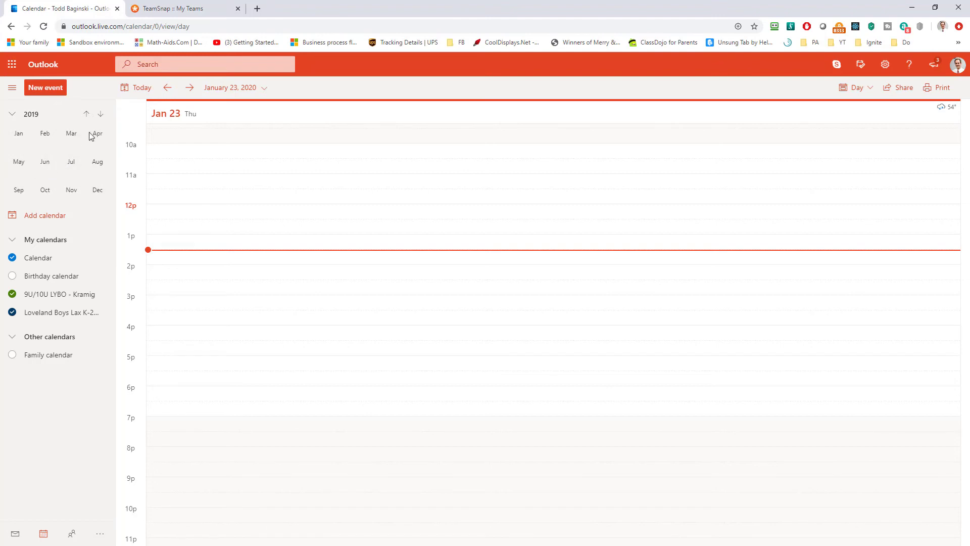
{"action": "left_click", "coordinate": [71, 133]}
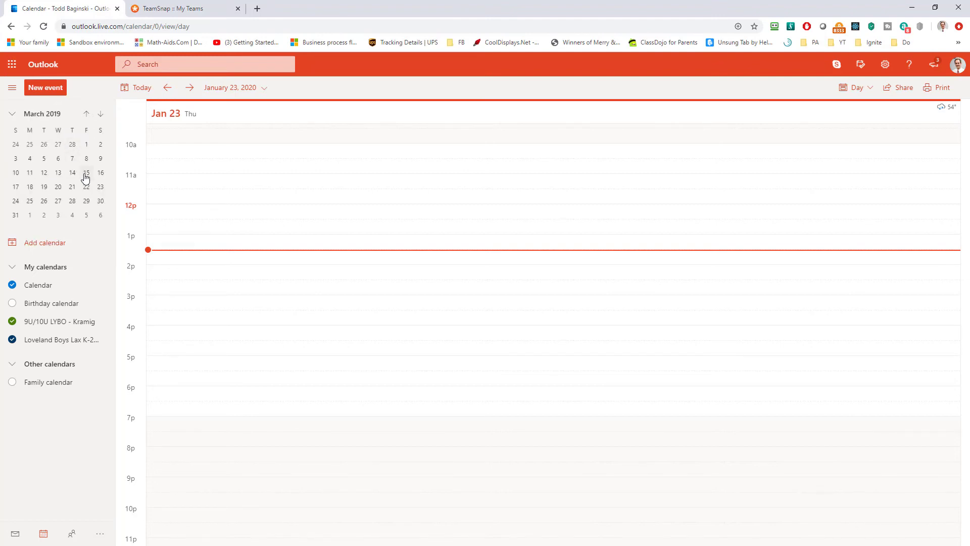
- Step through March 15, 22 and 28 to show April 6, 2019
{"action": "left_click", "coordinate": [86, 172]}
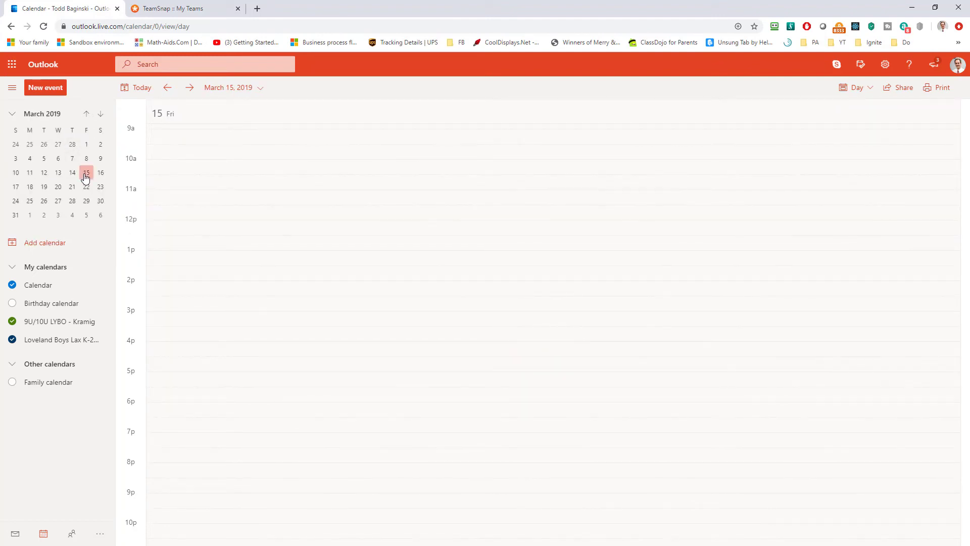
{"action": "left_click", "coordinate": [86, 186]}
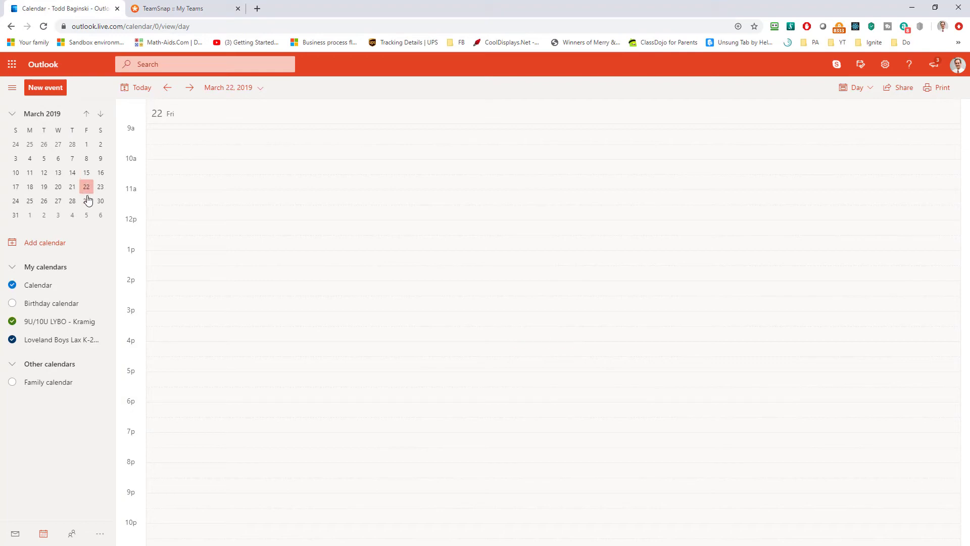
{"action": "left_click", "coordinate": [72, 201]}
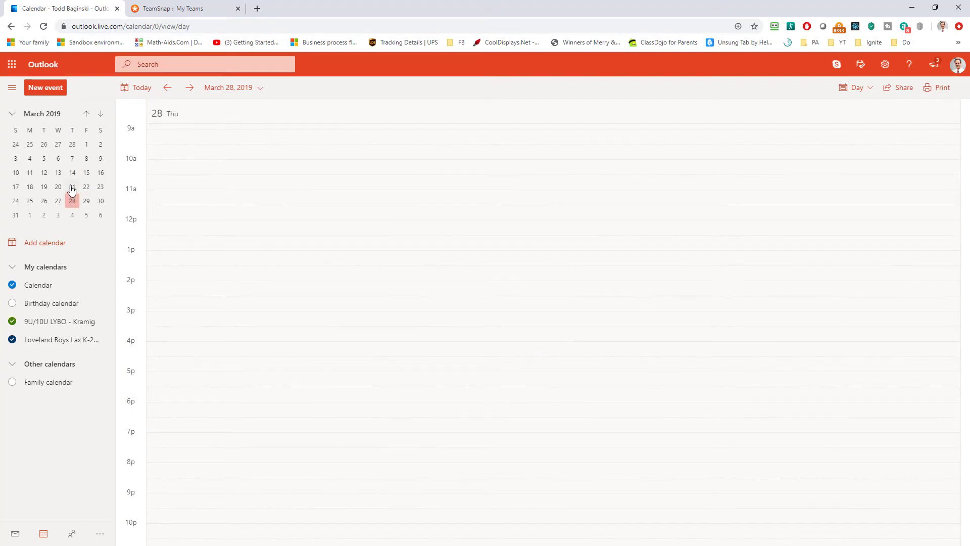
{"action": "left_click", "coordinate": [100, 186]}
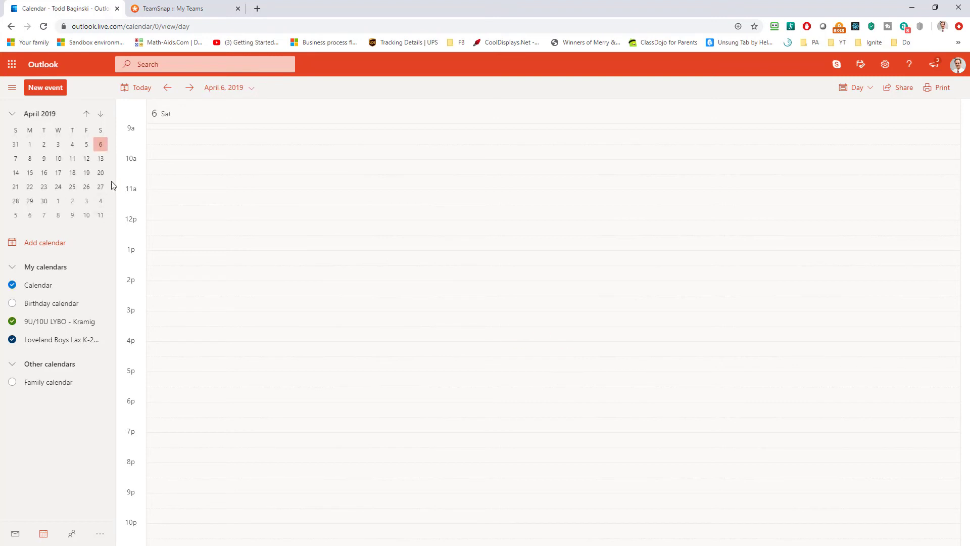
{"action": "mouse_move", "coordinate": [813, 142]}
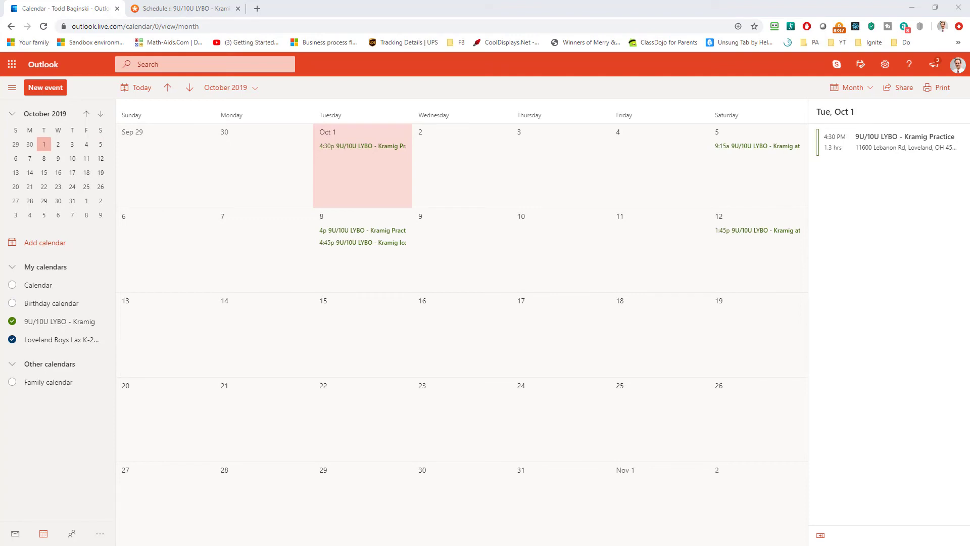
{"action": "mouse_move", "coordinate": [466, 188]}
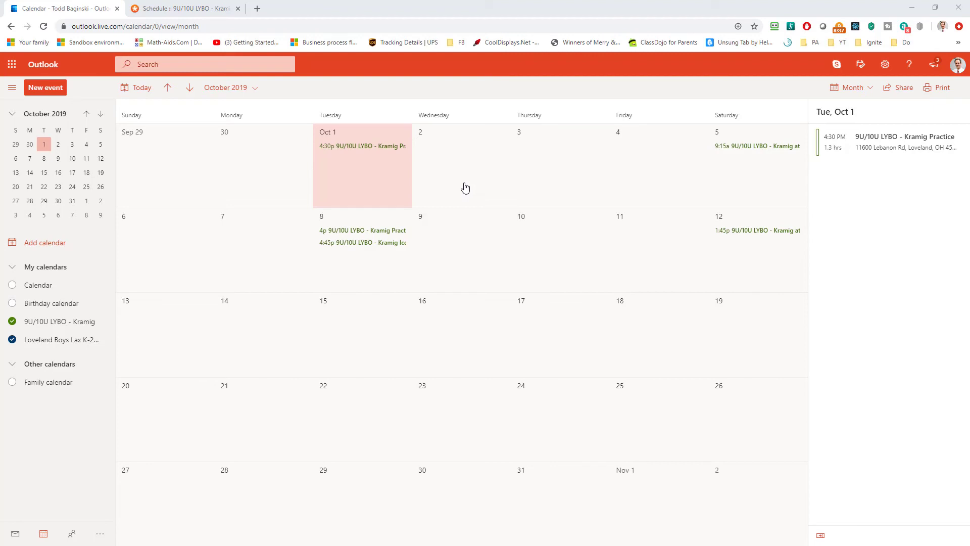
{"action": "mouse_move", "coordinate": [582, 172]}
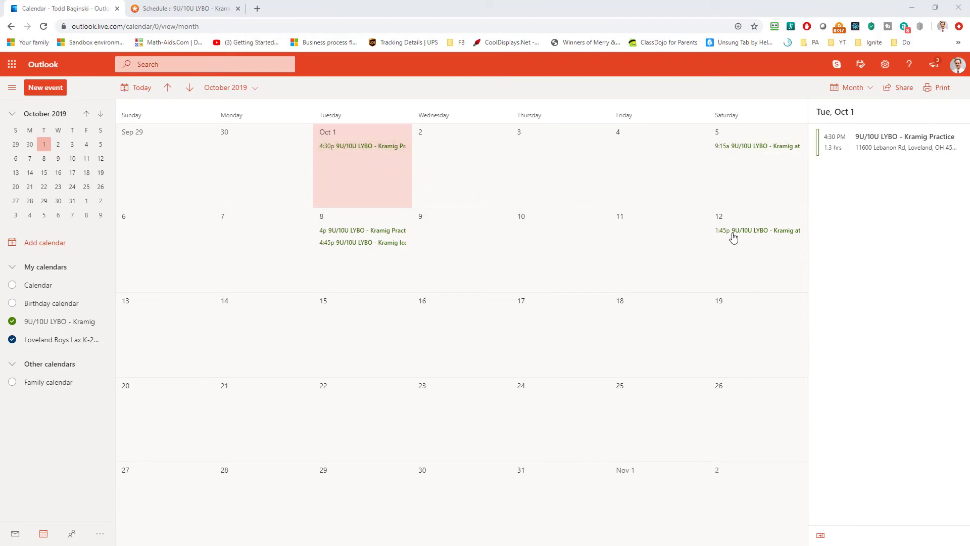
{"action": "mouse_move", "coordinate": [364, 242]}
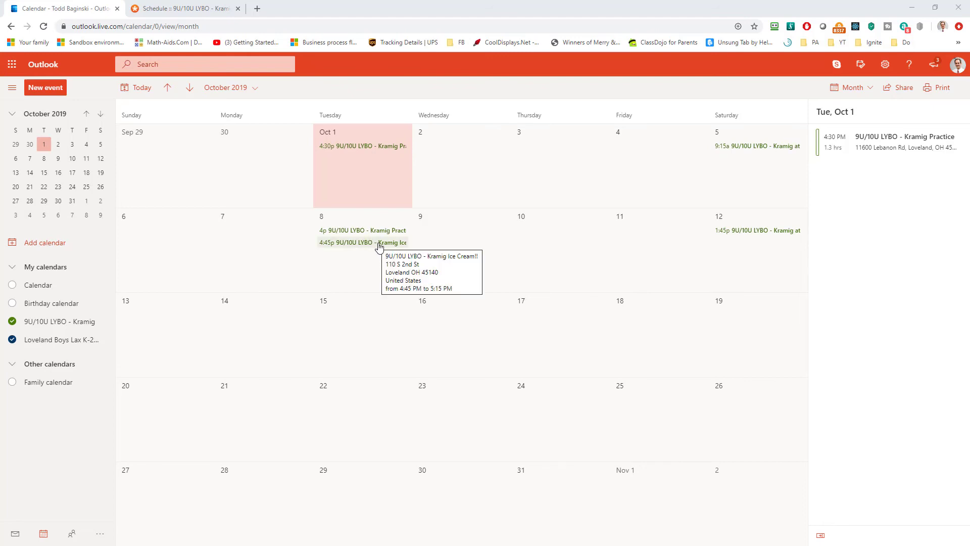
- Review the synced 9U/10U LYBO events in October 2019, then bring up TeamSnap's schedule
{"action": "left_click", "coordinate": [179, 9]}
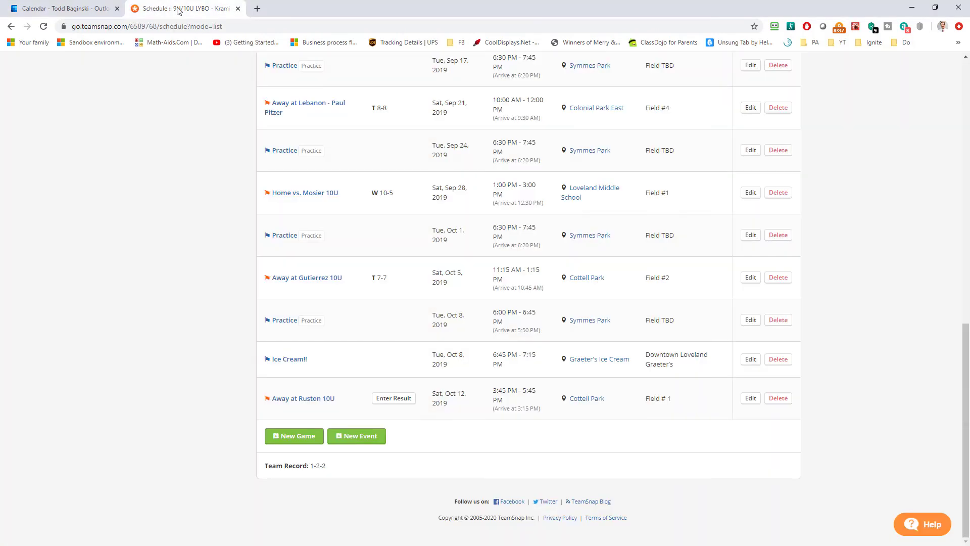
{"action": "mouse_move", "coordinate": [235, 349]}
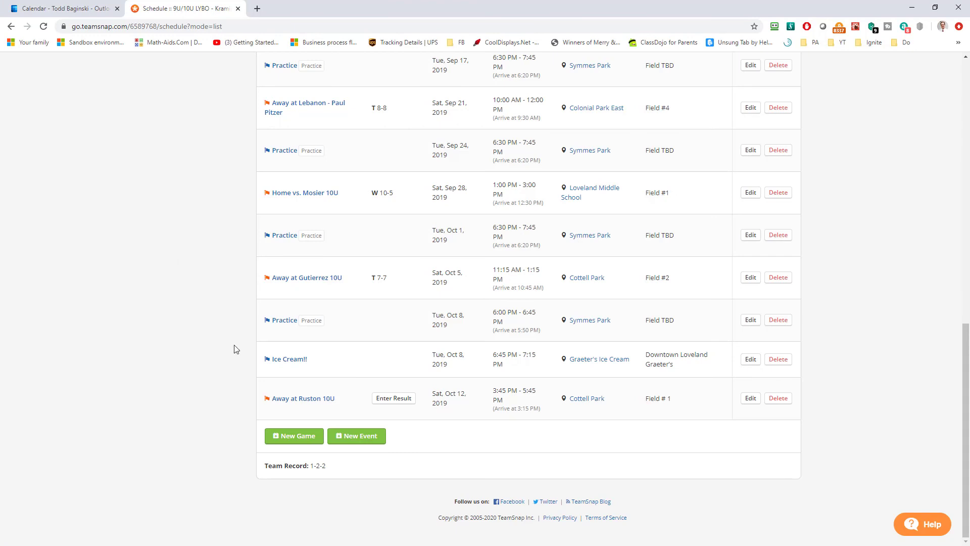
{"action": "mouse_move", "coordinate": [299, 388]}
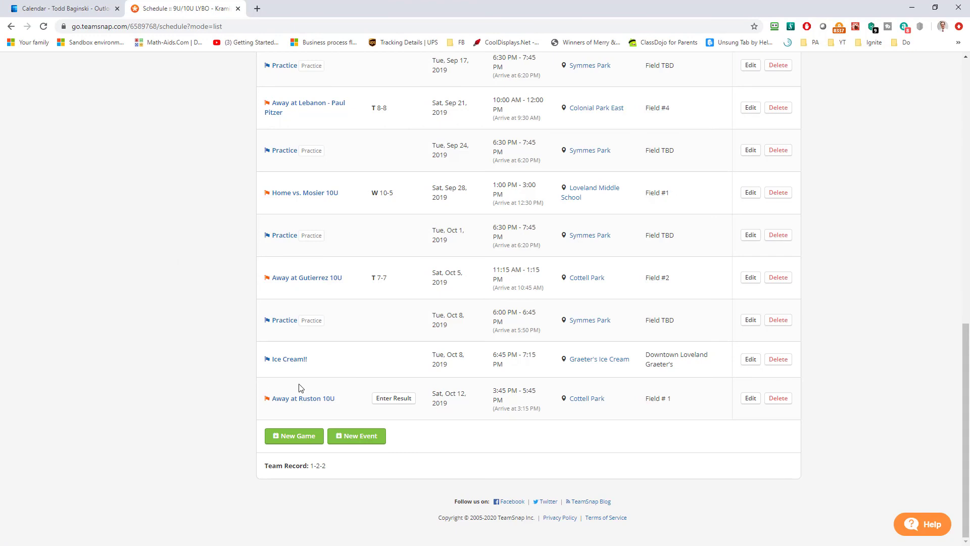
{"action": "mouse_move", "coordinate": [142, 163]}
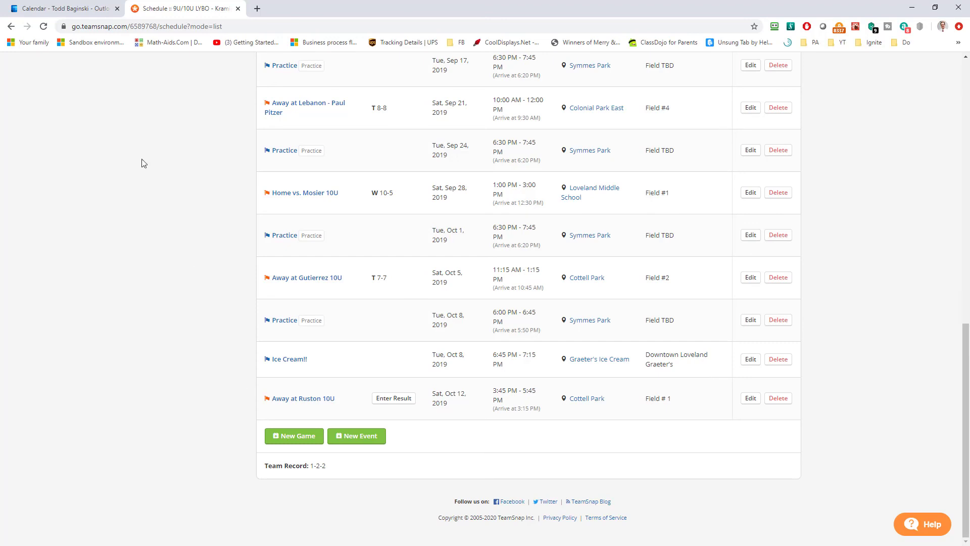
- Compare TeamSnap's schedule through Oct 12, 2019, then return to the Outlook calendar
{"action": "left_click", "coordinate": [61, 8]}
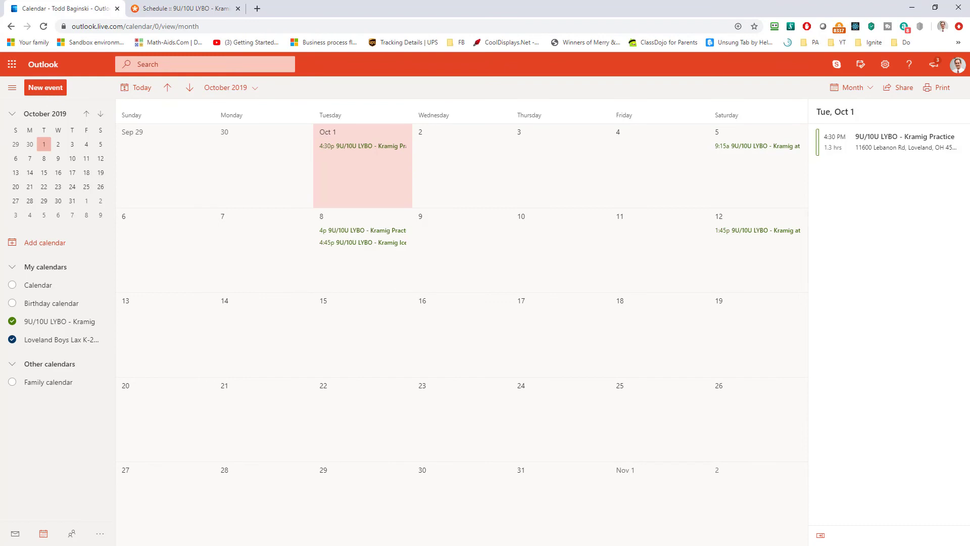
{"action": "mouse_move", "coordinate": [430, 157]}
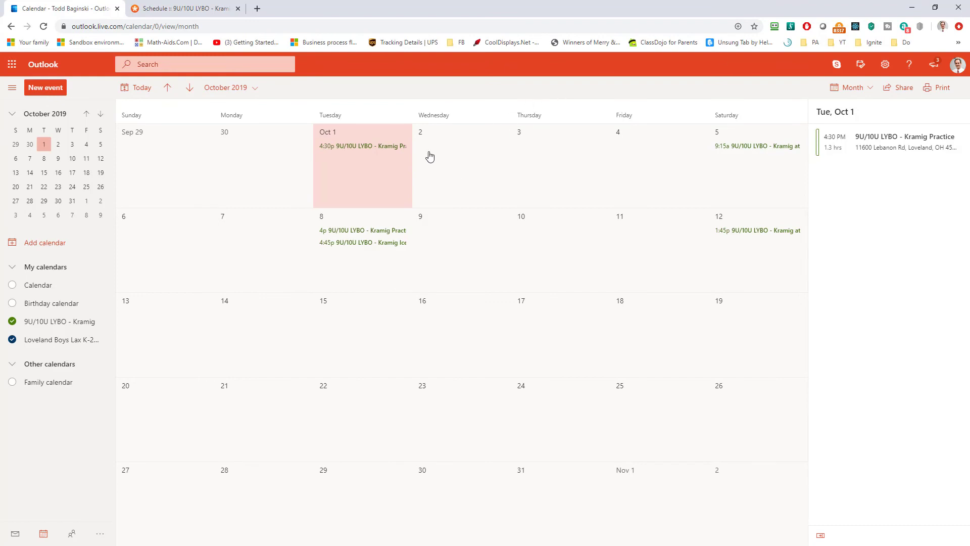
{"action": "mouse_move", "coordinate": [572, 152]}
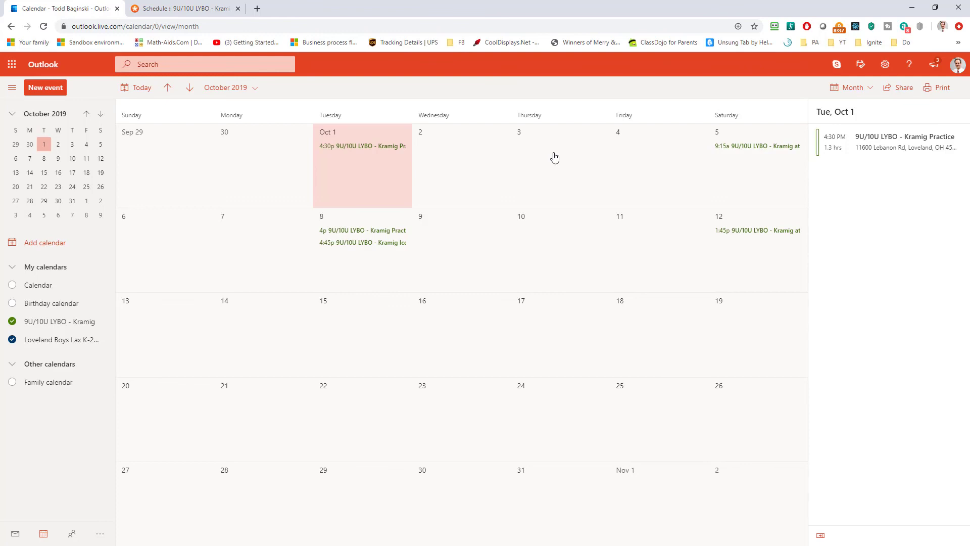
{"action": "mouse_move", "coordinate": [555, 157]}
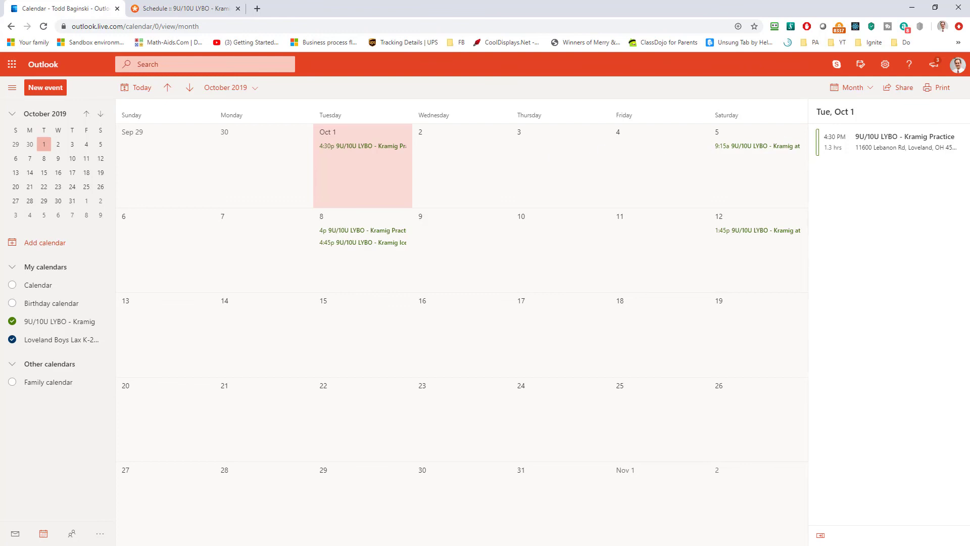